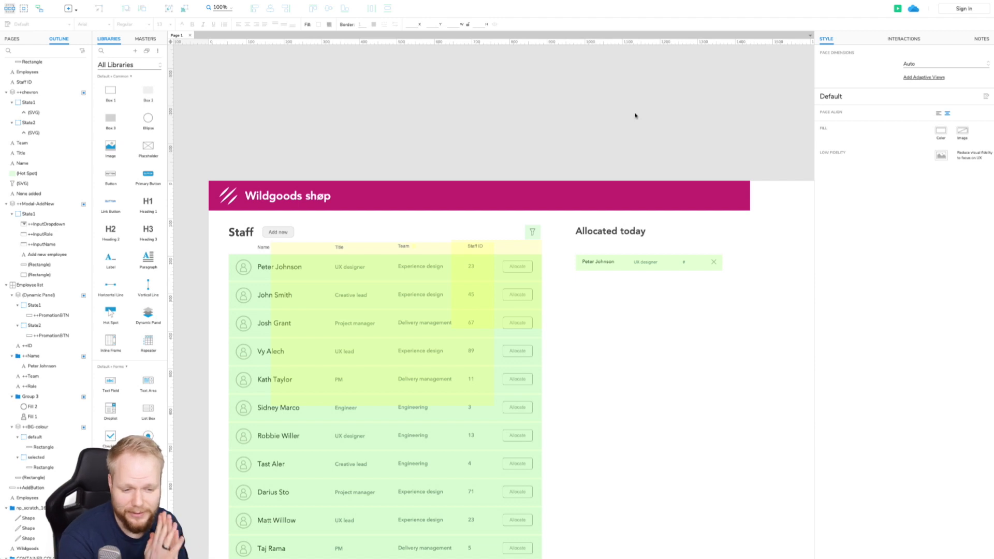
{"action": "mouse_move", "coordinate": [614, 116]}
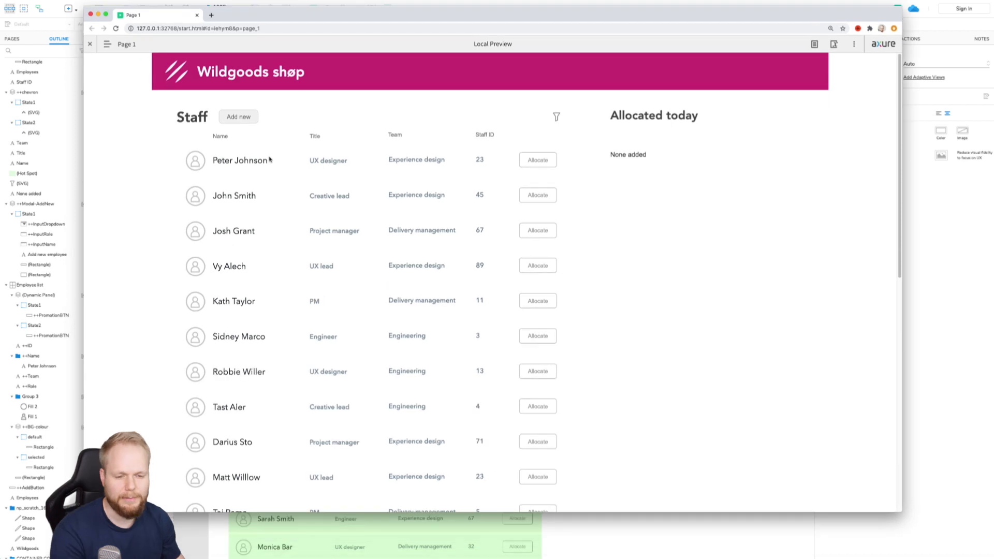
{"action": "mouse_move", "coordinate": [309, 344]}
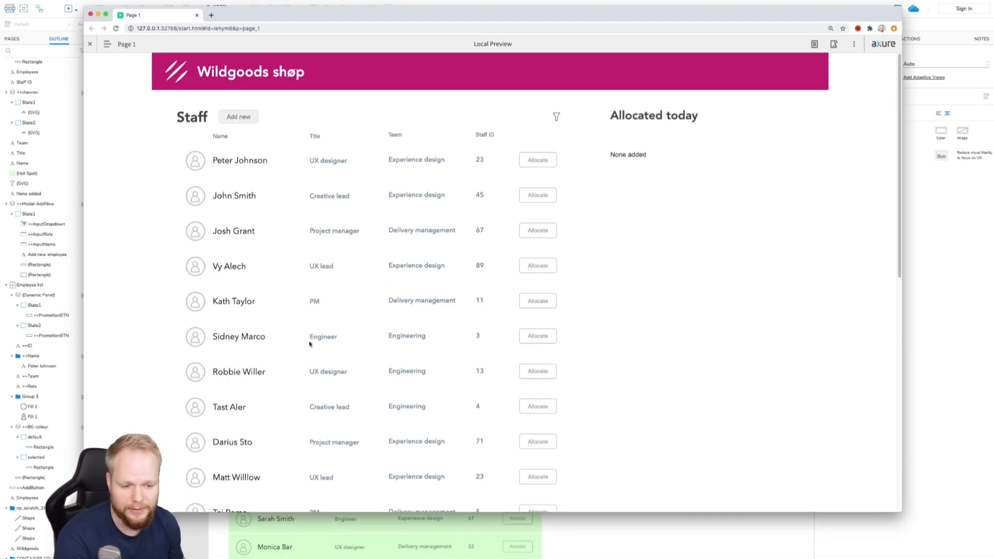
{"action": "mouse_move", "coordinate": [258, 180]}
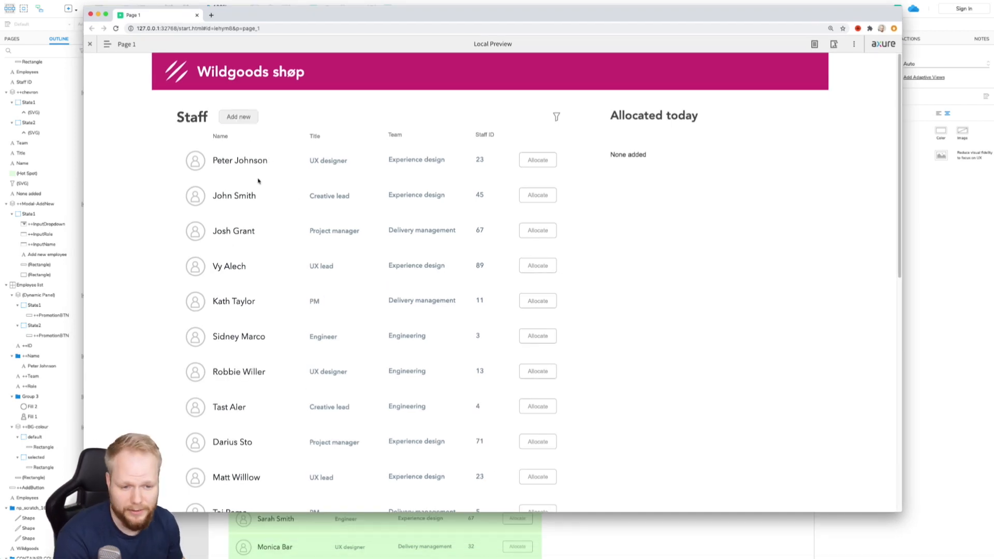
Peek at the team filter options in the preview and close them again.
{"action": "left_click", "coordinate": [556, 117]}
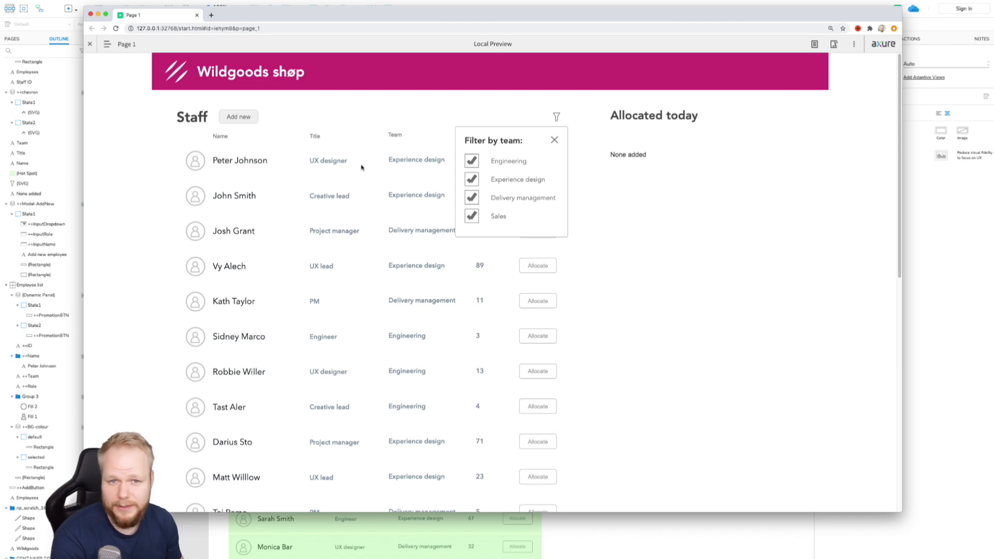
{"action": "left_click", "coordinate": [554, 140]}
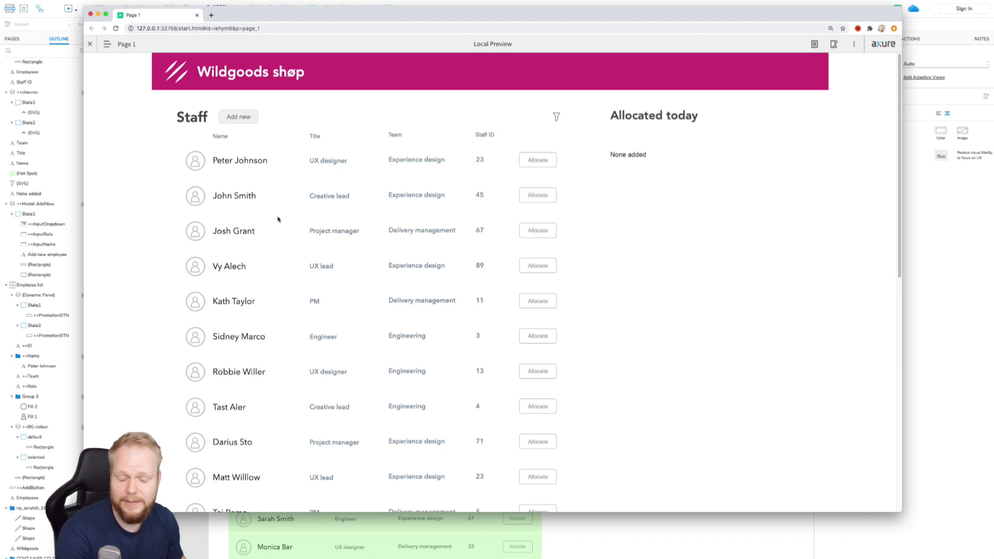
{"action": "mouse_move", "coordinate": [644, 184]}
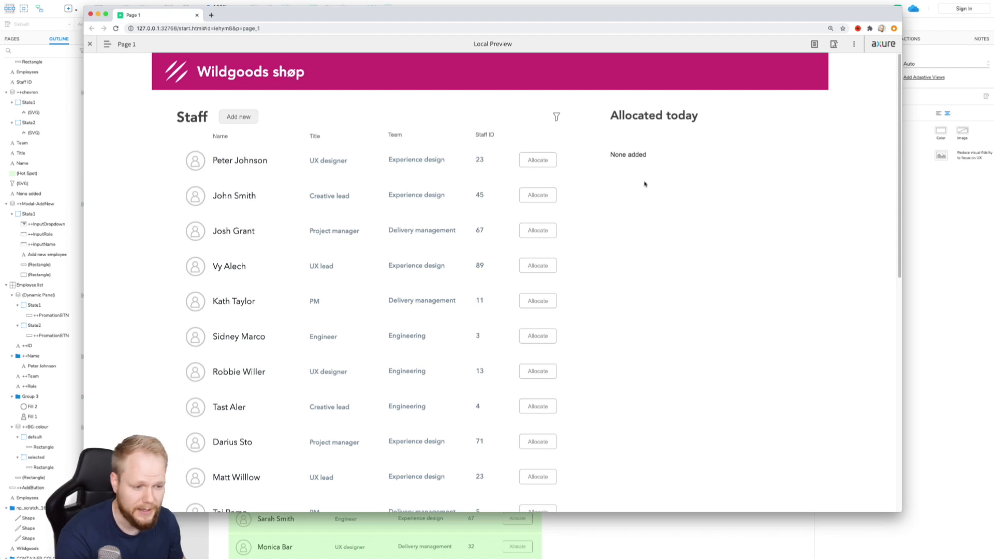
{"action": "left_click", "coordinate": [538, 195]}
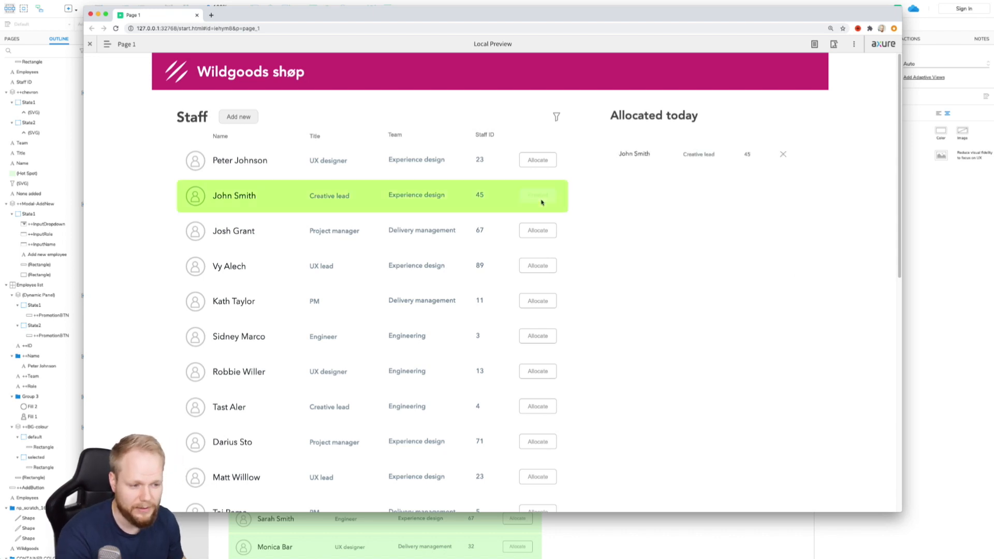
{"action": "left_click", "coordinate": [538, 265]}
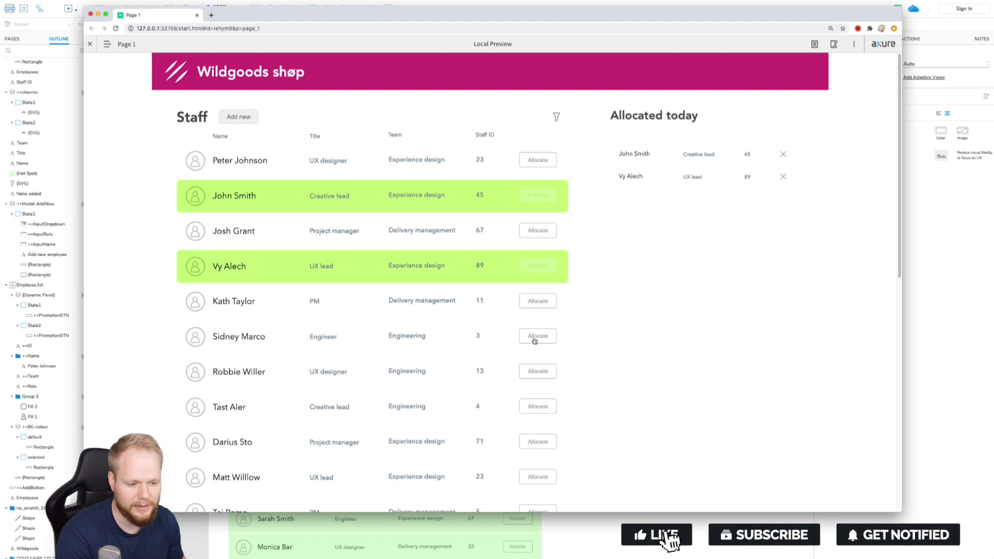
{"action": "left_click", "coordinate": [538, 335]}
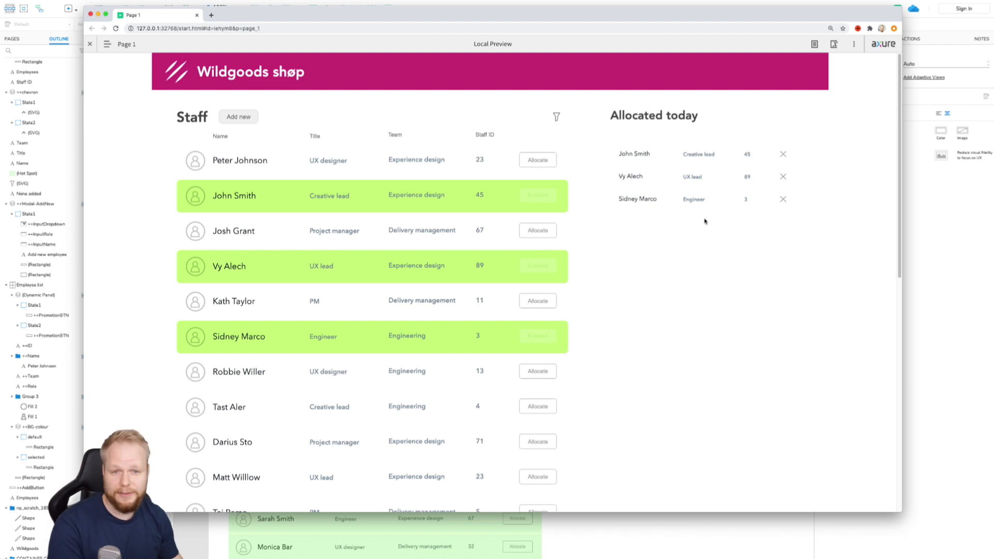
{"action": "mouse_move", "coordinate": [211, 293]}
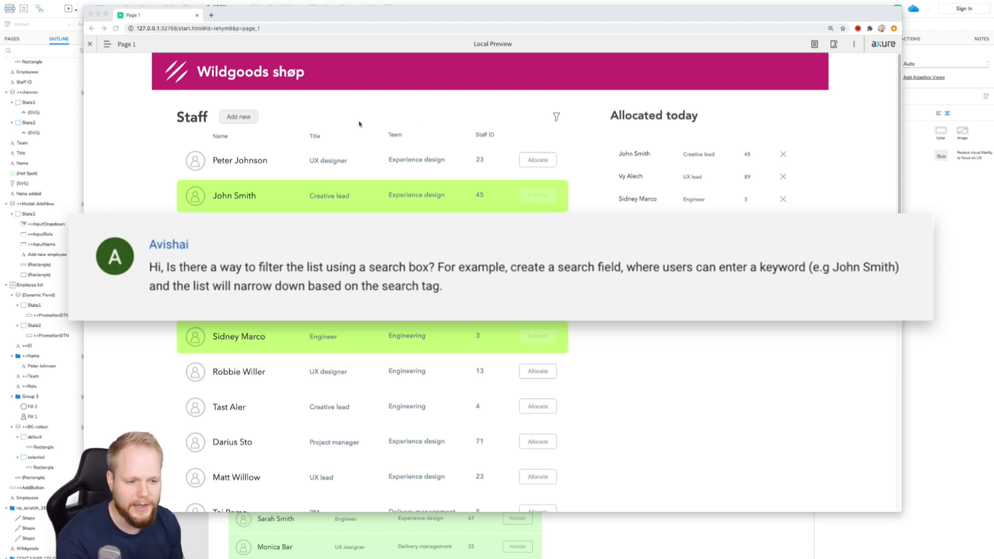
{"action": "mouse_move", "coordinate": [391, 115]}
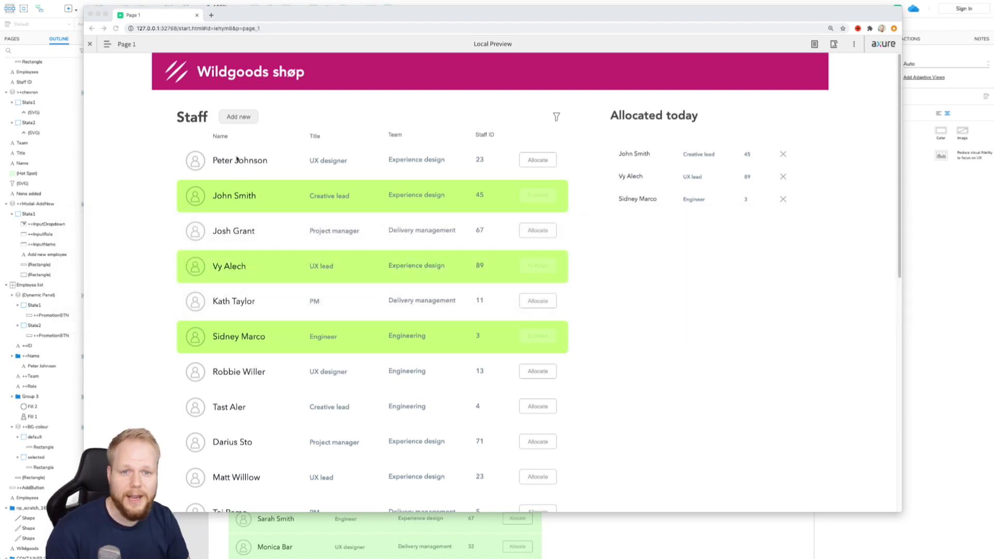
{"action": "mouse_move", "coordinate": [358, 232]}
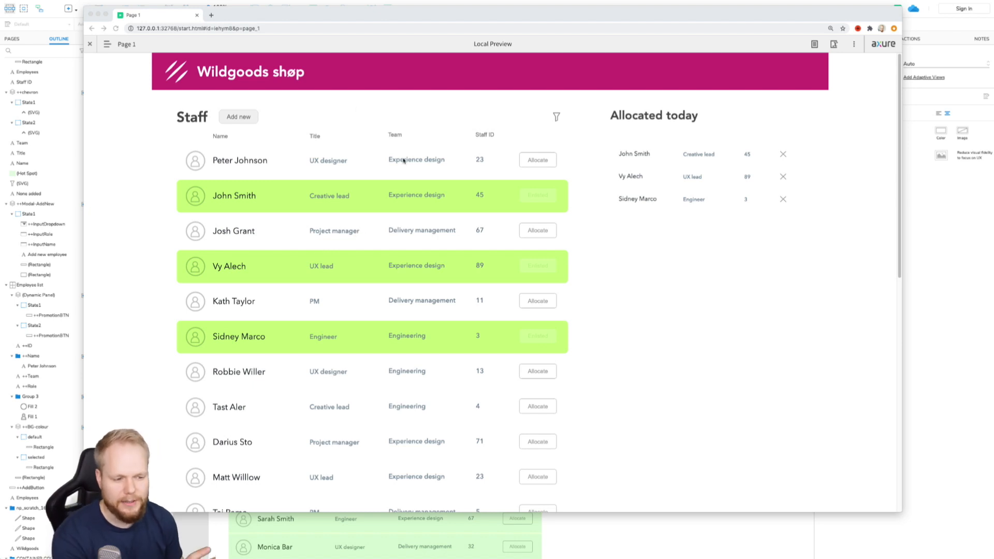
{"action": "mouse_move", "coordinate": [127, 79]}
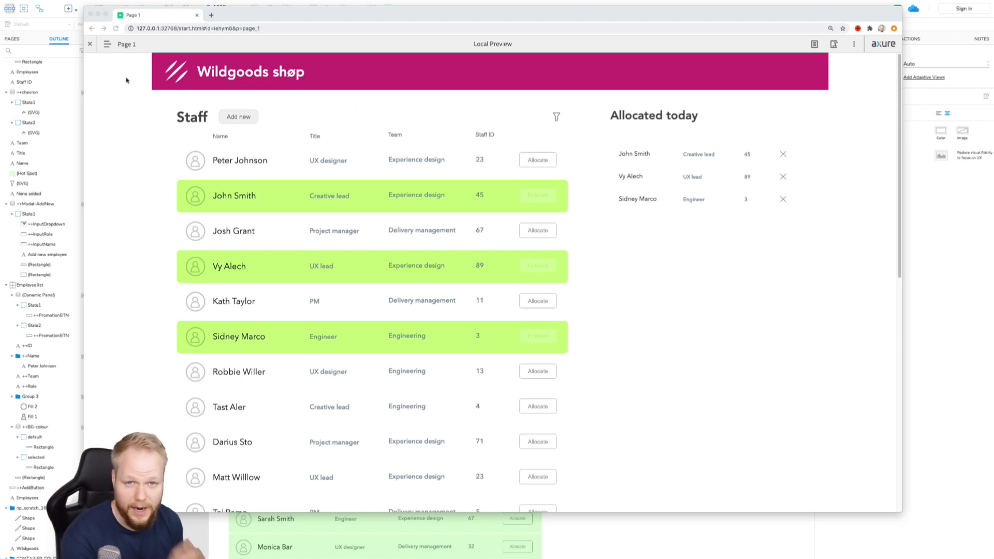
{"action": "mouse_move", "coordinate": [371, 198]}
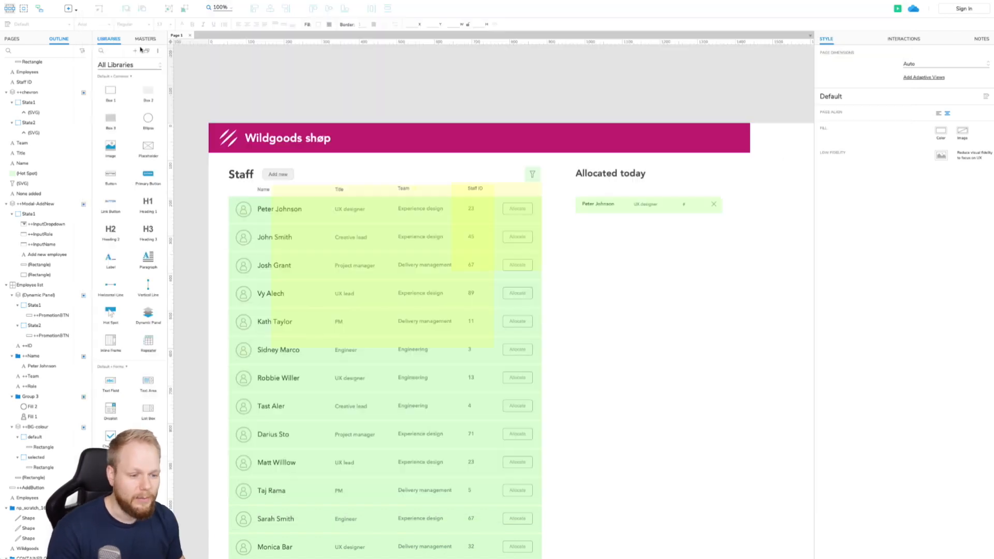
{"action": "scroll", "scroll_direction": "down", "scroll_amount": 3}
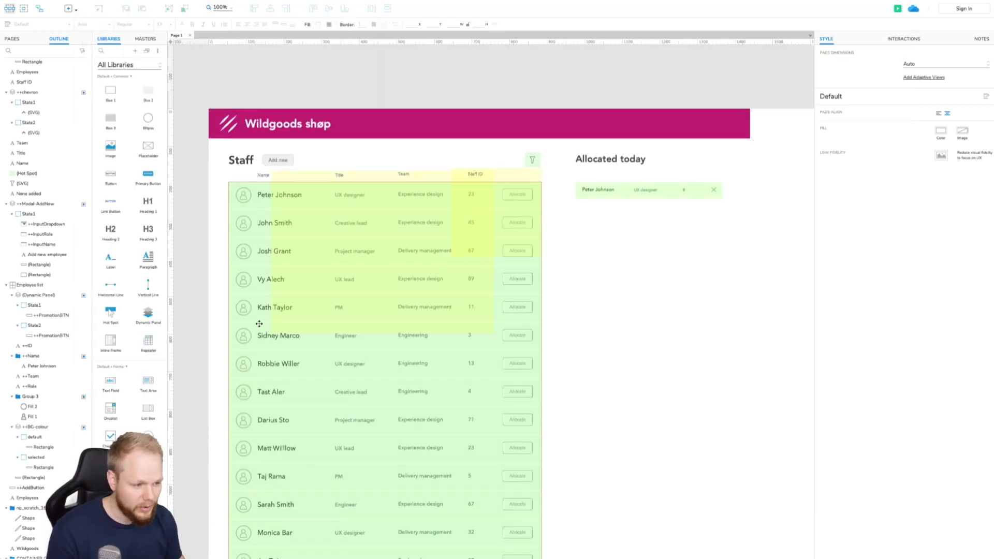
{"action": "mouse_move", "coordinate": [557, 197]}
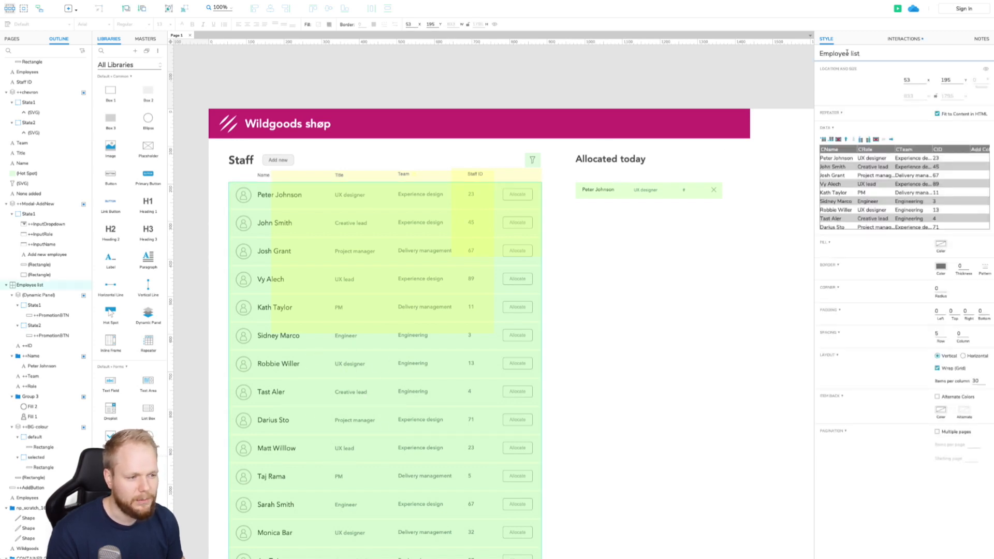
{"action": "scroll", "scroll_direction": "down", "scroll_amount": 3}
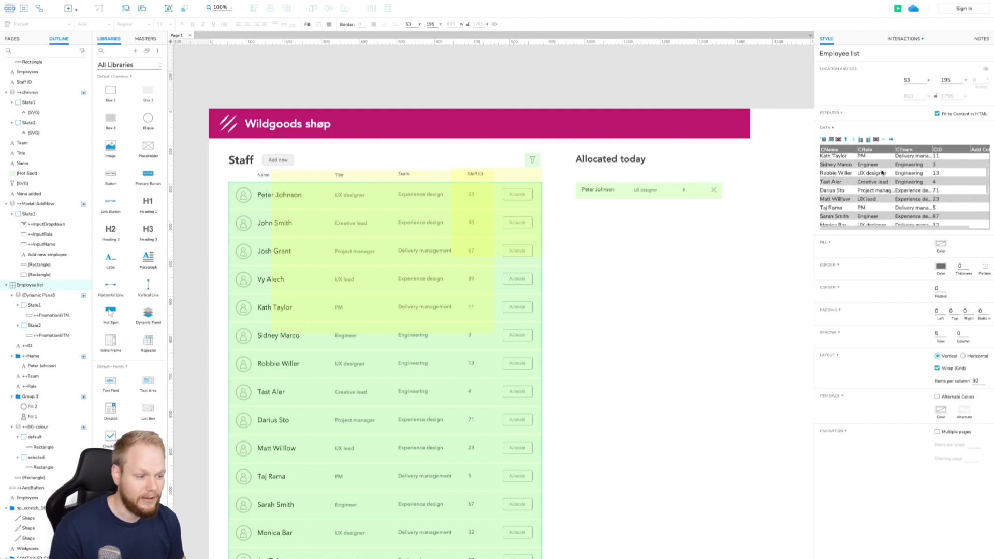
{"action": "scroll", "scroll_direction": "up", "scroll_amount": 3}
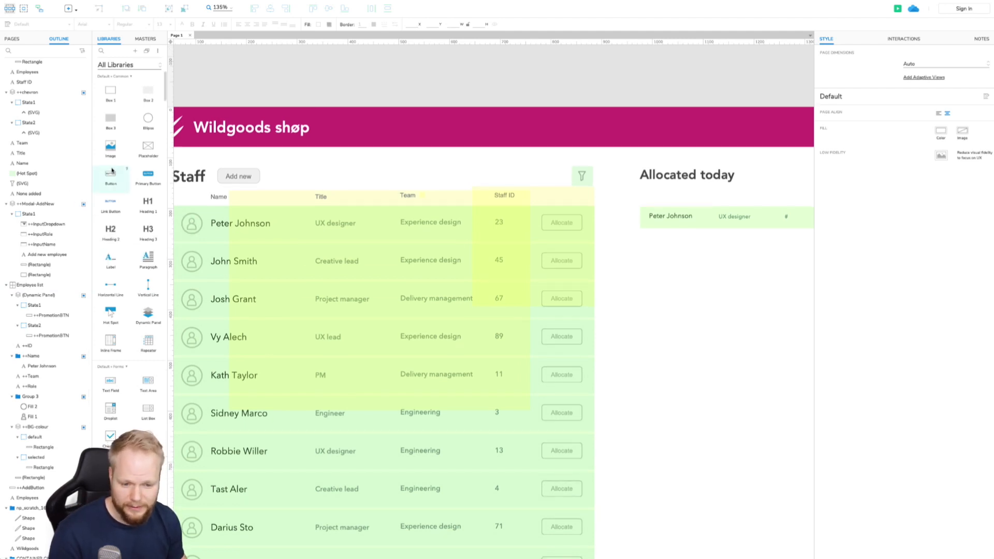
{"action": "mouse_move", "coordinate": [111, 315]}
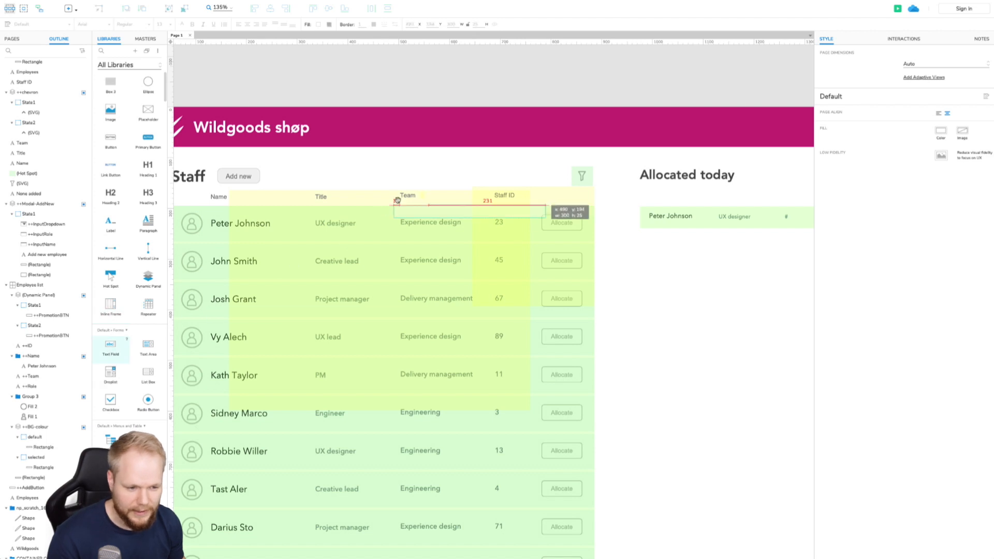
Place a search text field above the staff list and preview the page.
{"action": "left_click", "coordinate": [475, 171]}
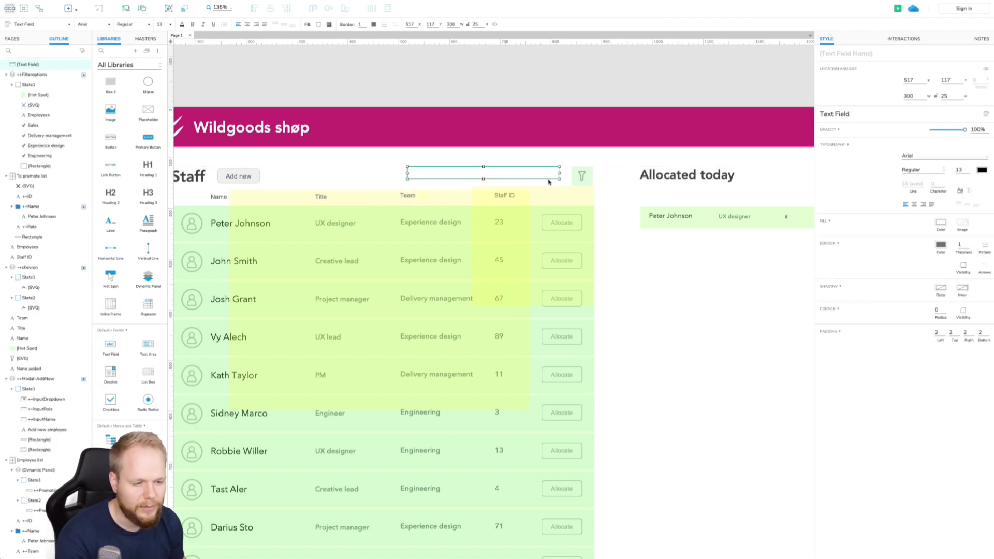
{"action": "left_click", "coordinate": [925, 38]}
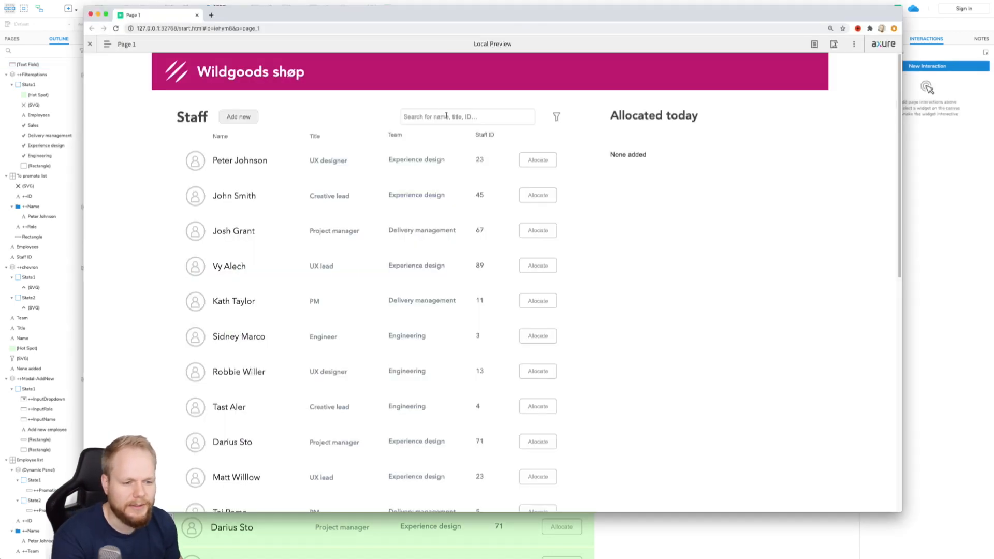
Enter test text 'sdfjksdjkfsjdfjks' in the preview search box; the list stays unfiltered.
{"action": "type", "text": "sdfjksdjkfsjdfjks"}
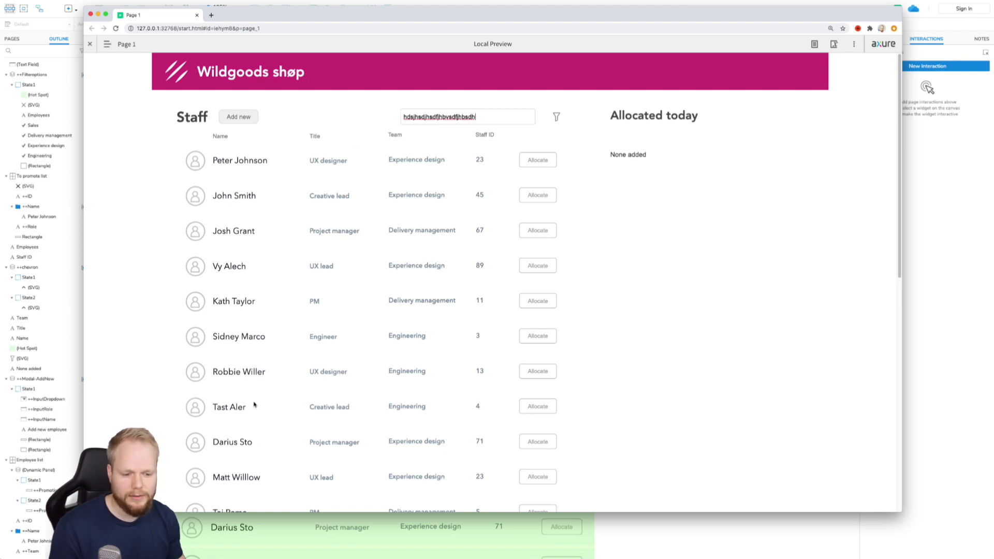
{"action": "mouse_move", "coordinate": [282, 164]}
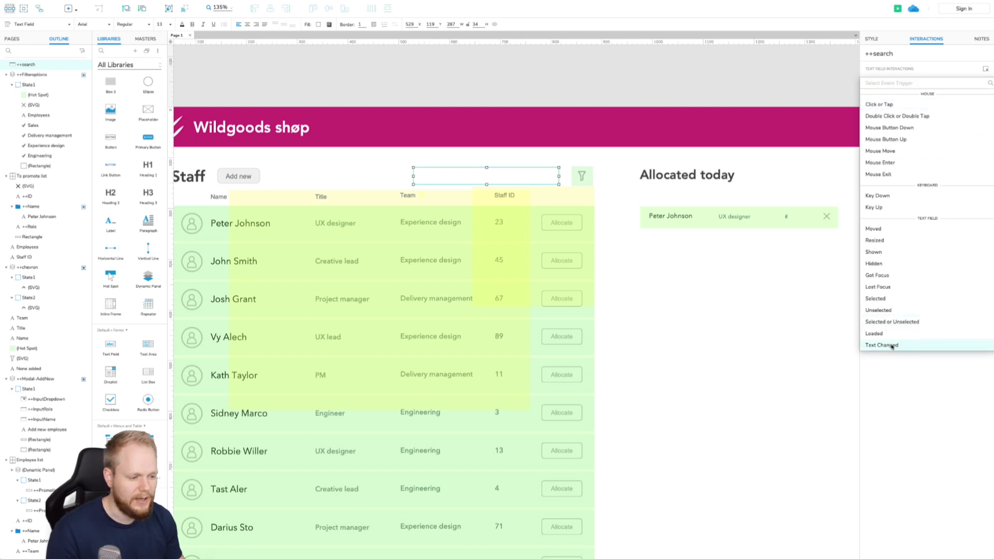
Add a Text Changed event to the search field and start its first case's condition.
{"action": "left_click", "coordinate": [882, 344]}
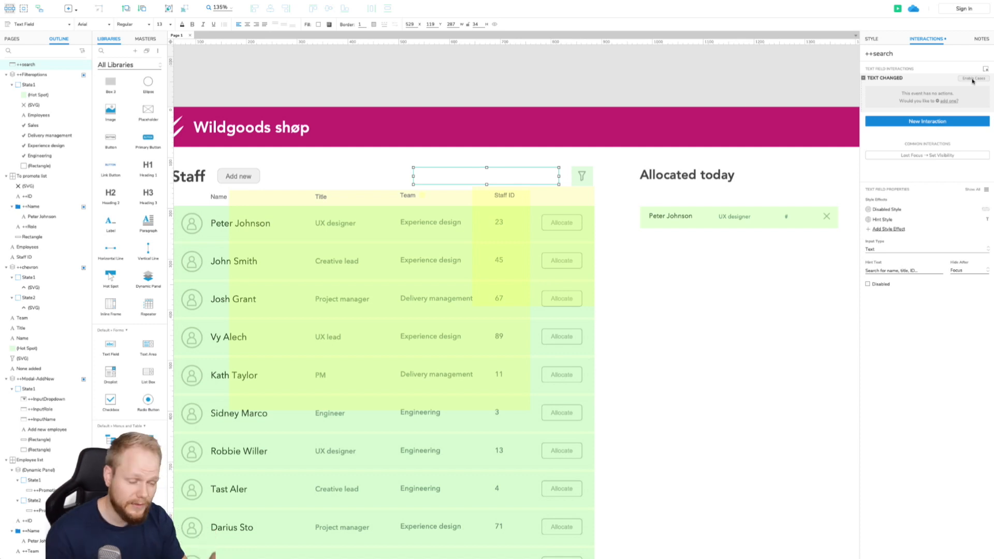
{"action": "left_click", "coordinate": [973, 78]}
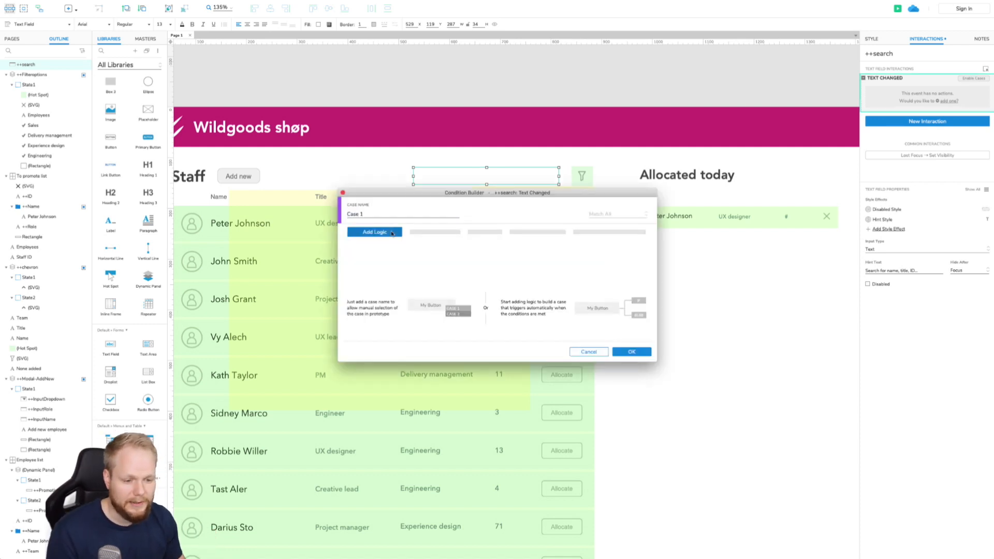
Set Case 1's condition to 'text on ++search is alpha-numeric' and confirm it.
{"action": "left_click", "coordinate": [375, 231]}
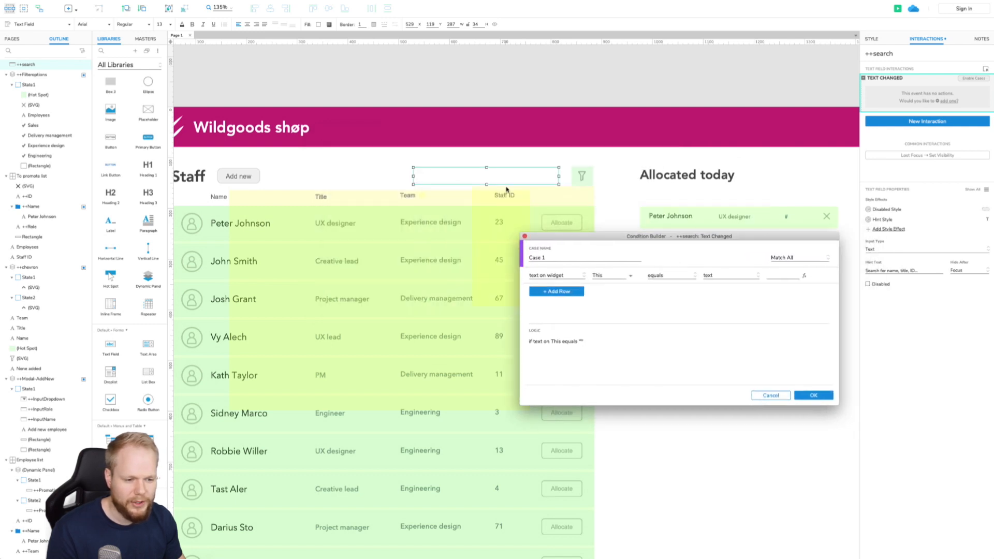
{"action": "mouse_move", "coordinate": [589, 292]}
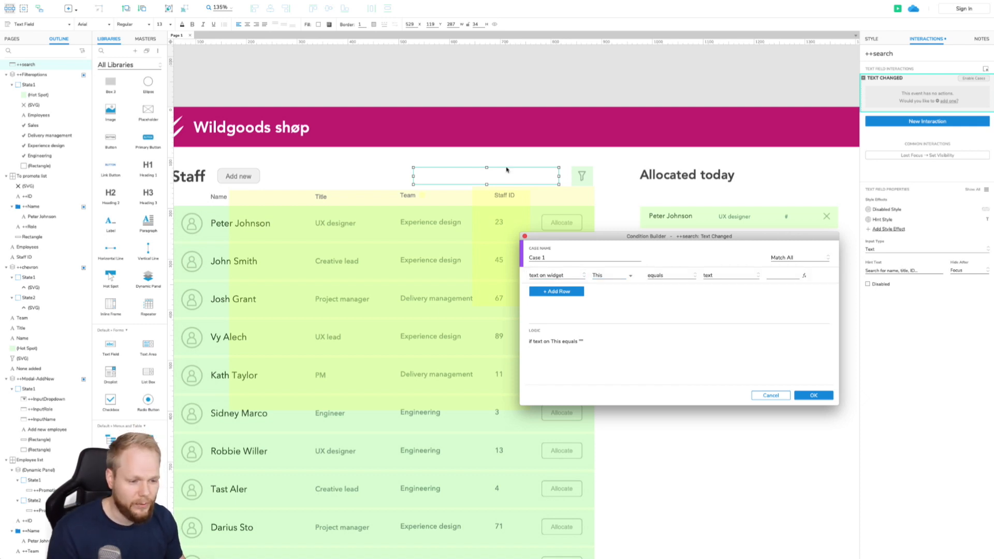
{"action": "left_click", "coordinate": [608, 276]}
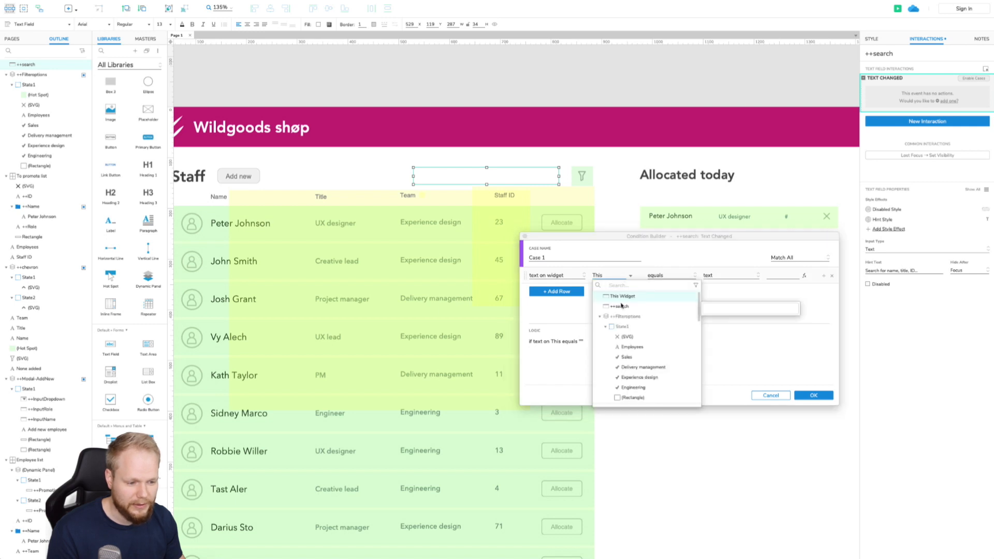
{"action": "left_click", "coordinate": [617, 307]}
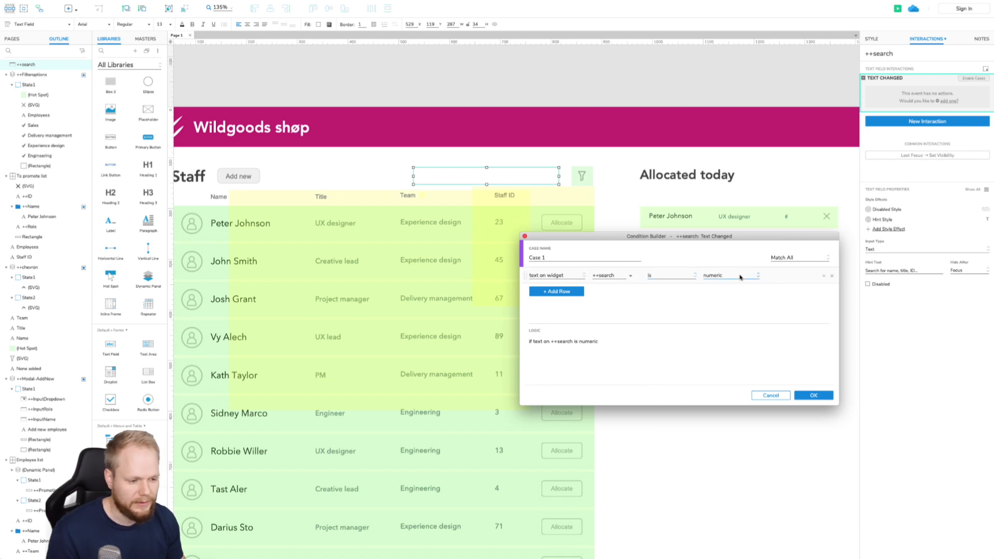
{"action": "left_click", "coordinate": [729, 276]}
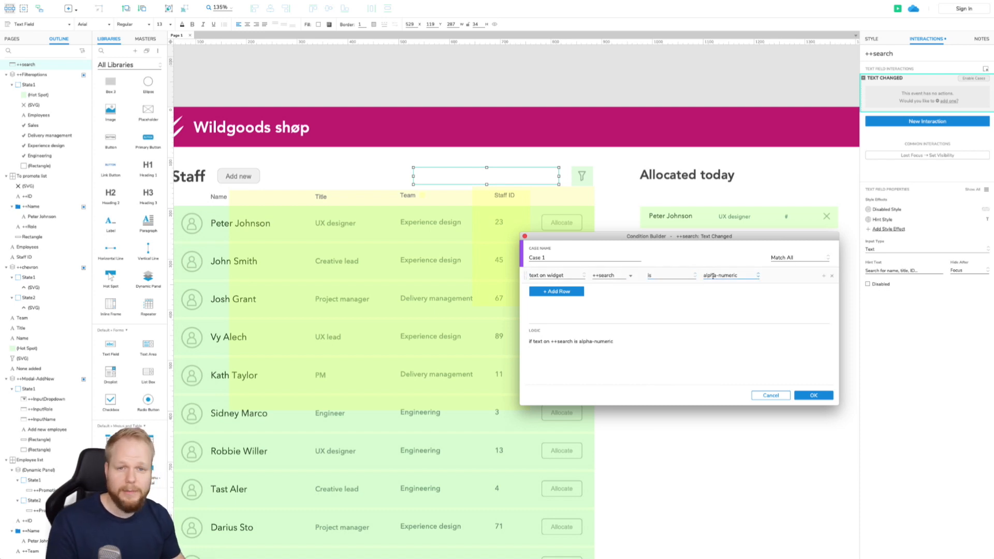
{"action": "left_click", "coordinate": [814, 394]}
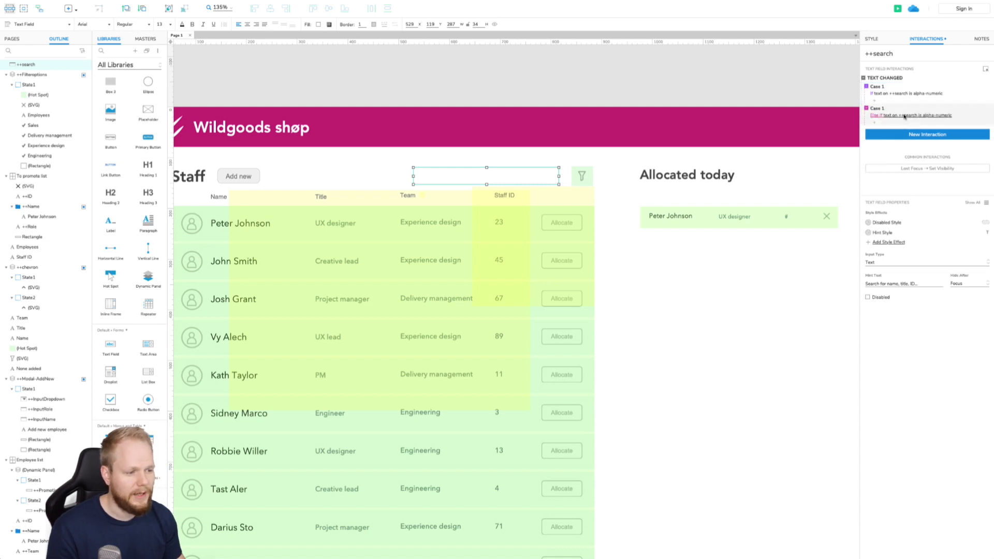
Strip Case 2's condition so it runs as 'Else if true', then head to Global Variables.
{"action": "left_click", "coordinate": [907, 115]}
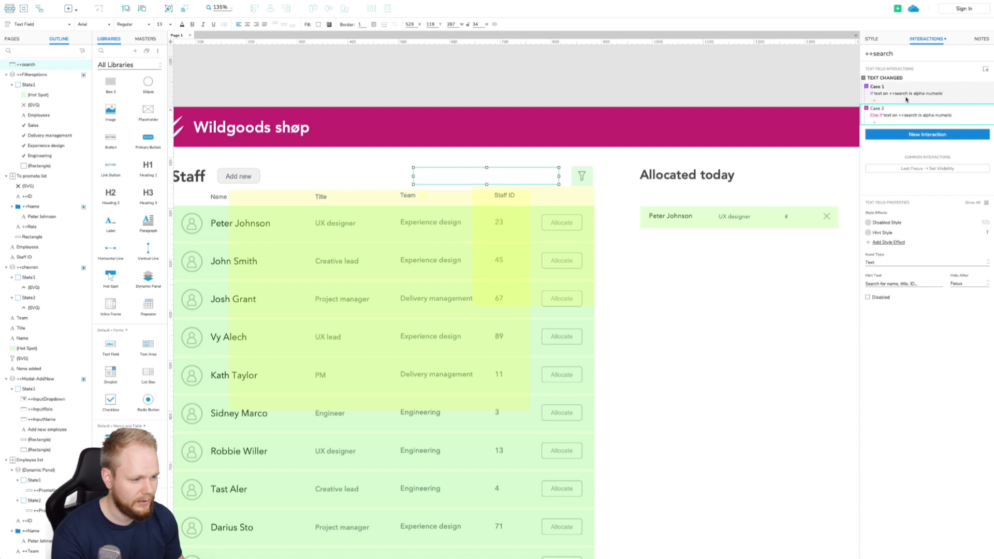
{"action": "left_click", "coordinate": [920, 115]}
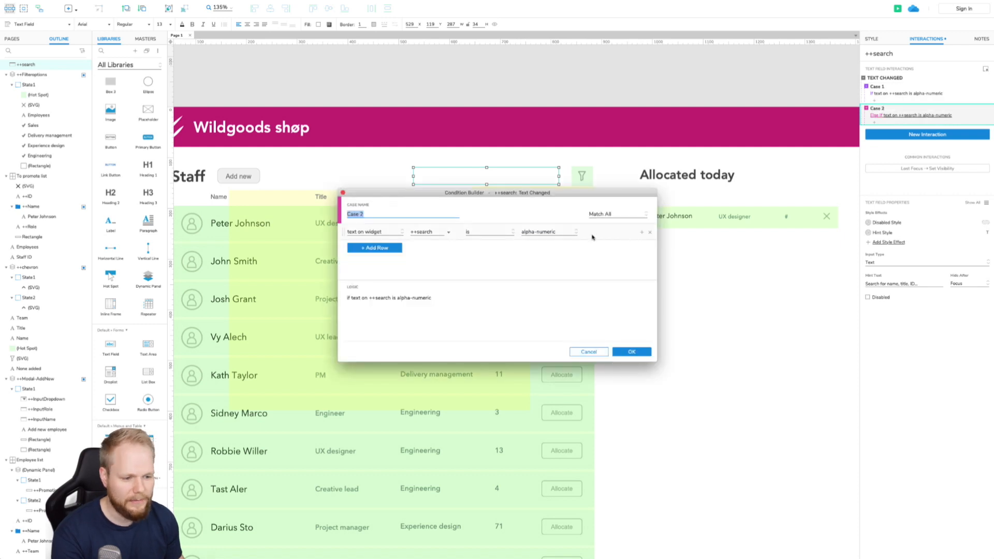
{"action": "left_click", "coordinate": [650, 231]}
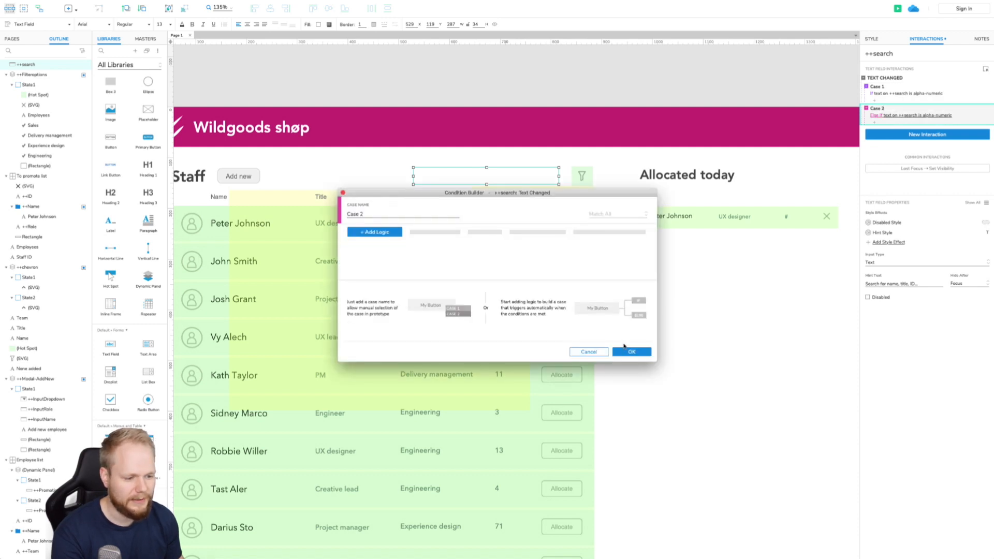
{"action": "left_click", "coordinate": [631, 352]}
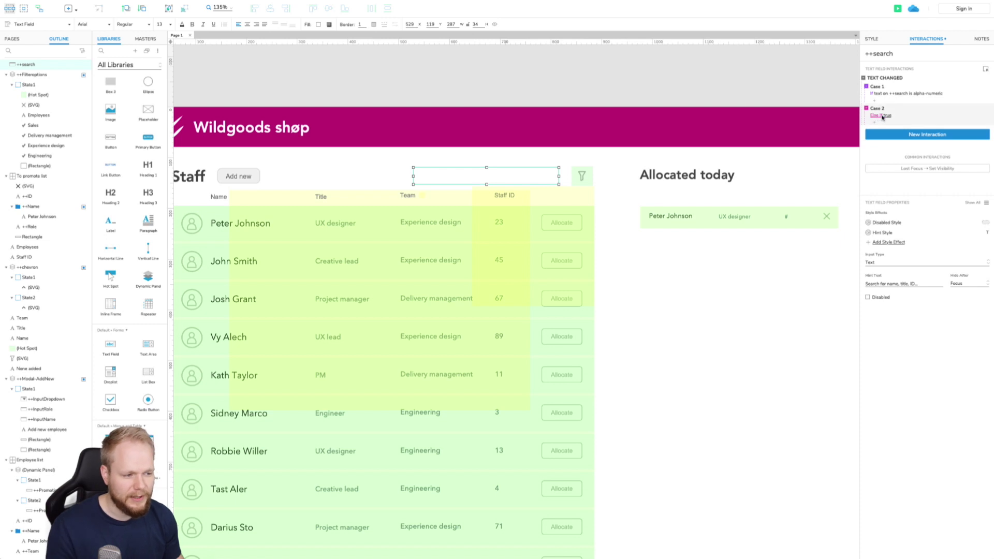
{"action": "left_click", "coordinate": [880, 89]}
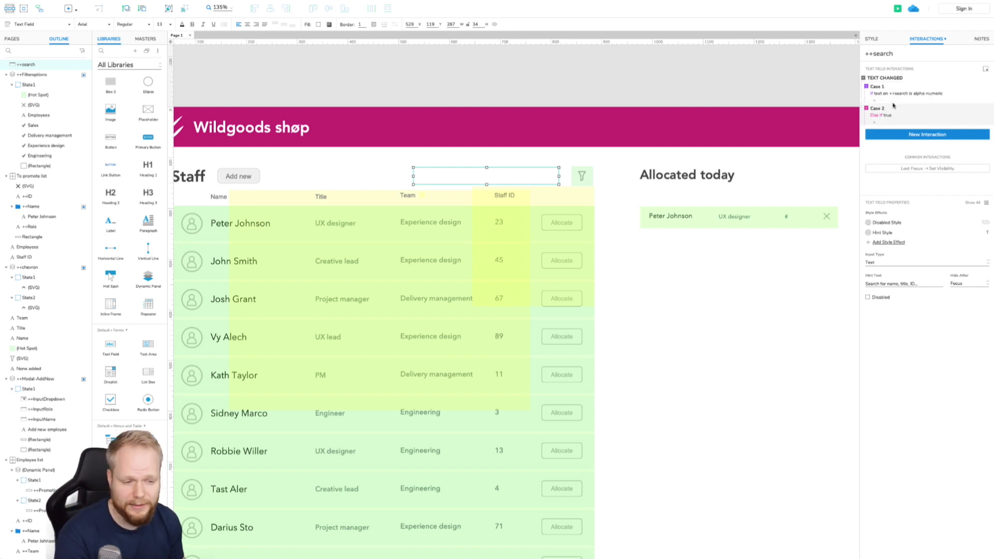
{"action": "mouse_move", "coordinate": [572, 79]}
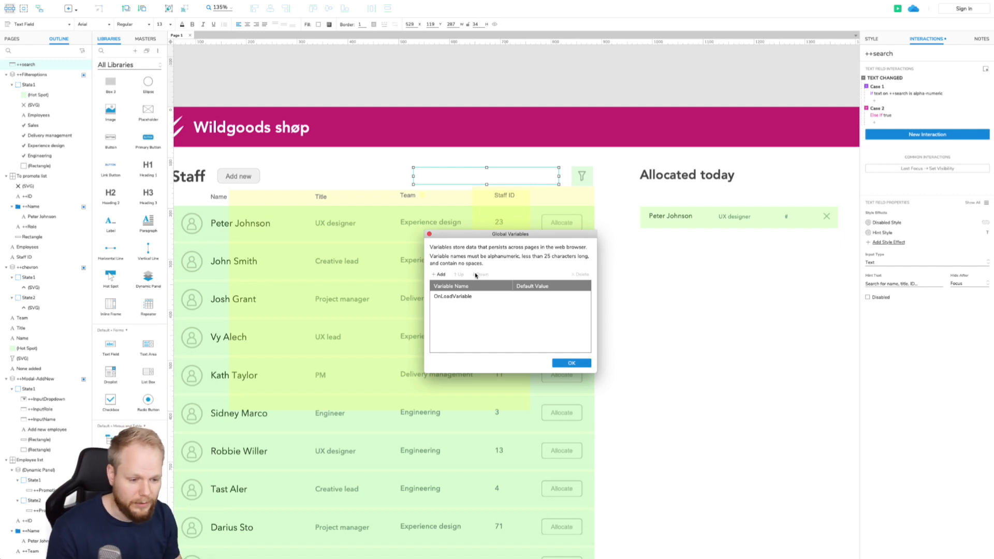
Create a global variable named searchValue.
{"action": "left_click", "coordinate": [439, 274]}
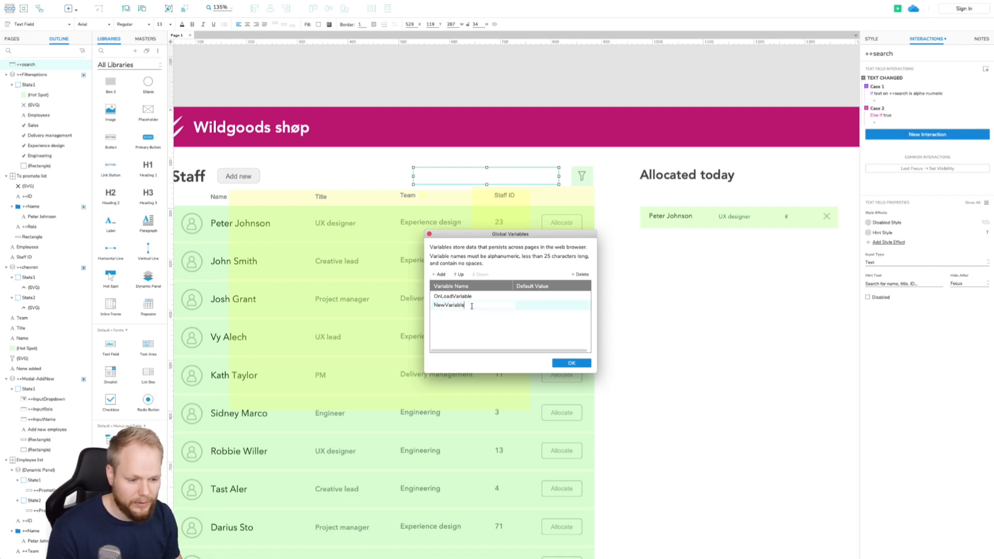
{"action": "type", "text": "searhV"}
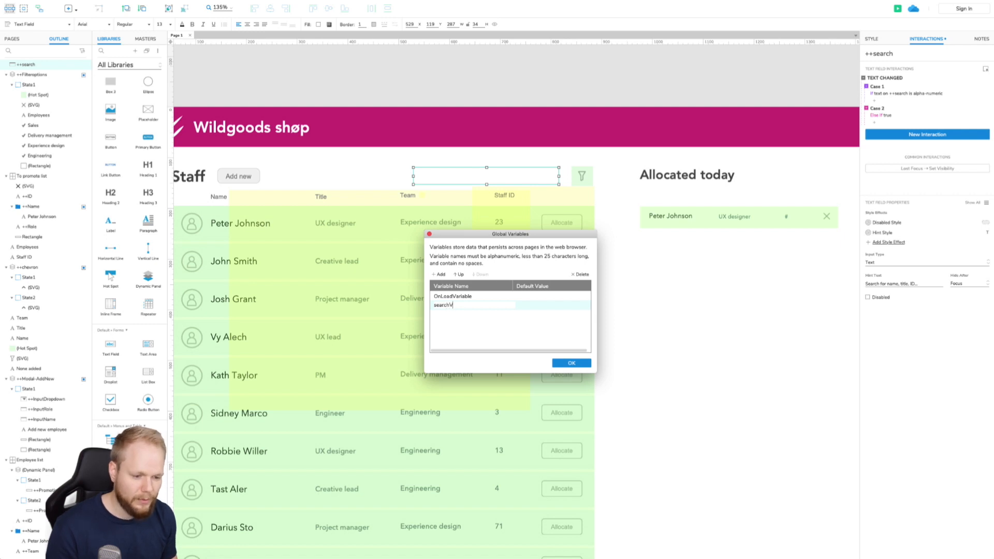
{"action": "type", "text": "alue"}
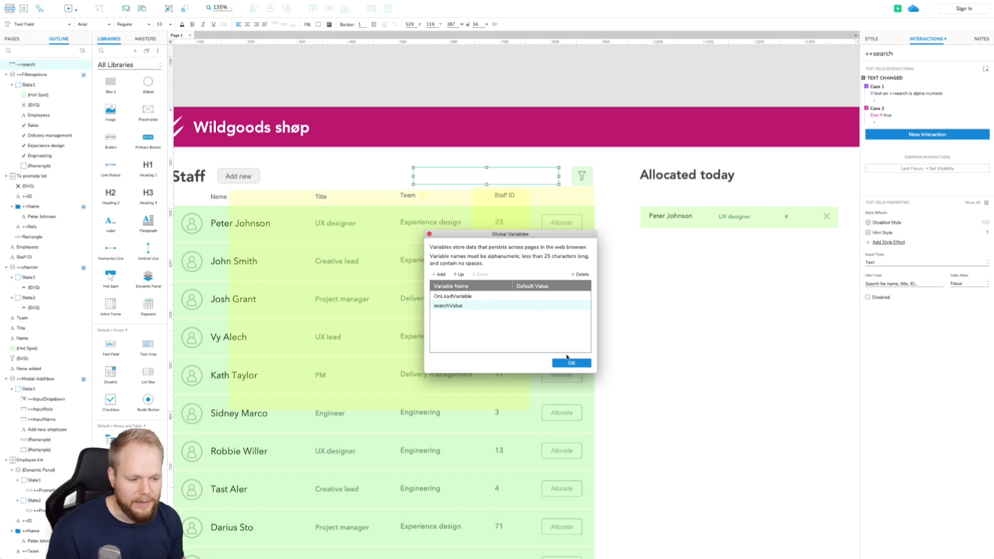
{"action": "left_click", "coordinate": [569, 363]}
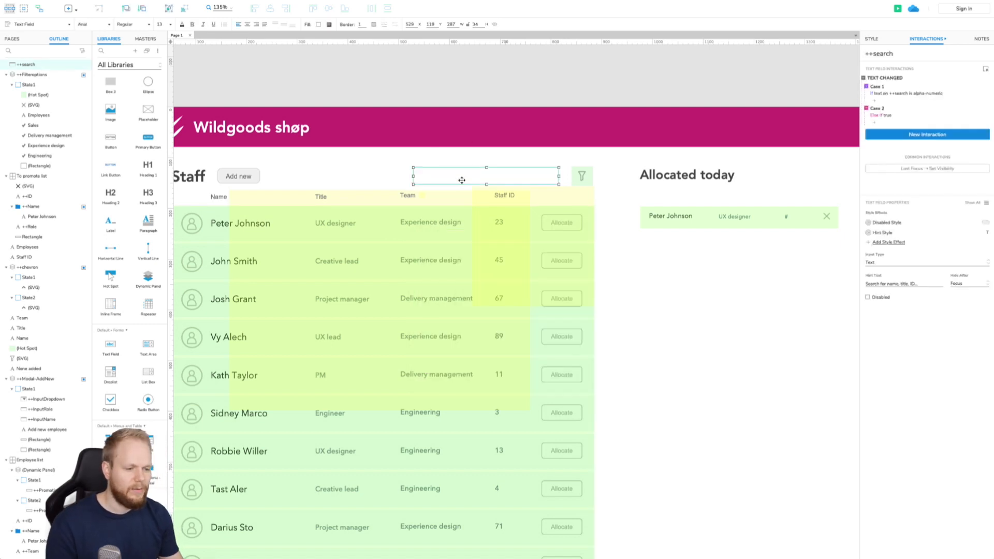
{"action": "mouse_move", "coordinate": [888, 77]}
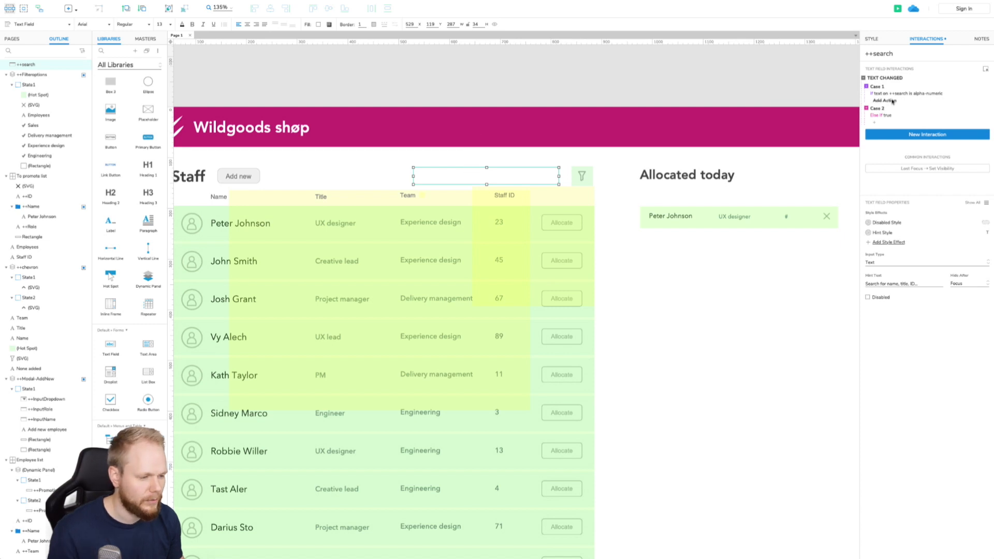
Add a Set Variable Value action assigning searchValue the text of ++search.
{"action": "left_click", "coordinate": [887, 101]}
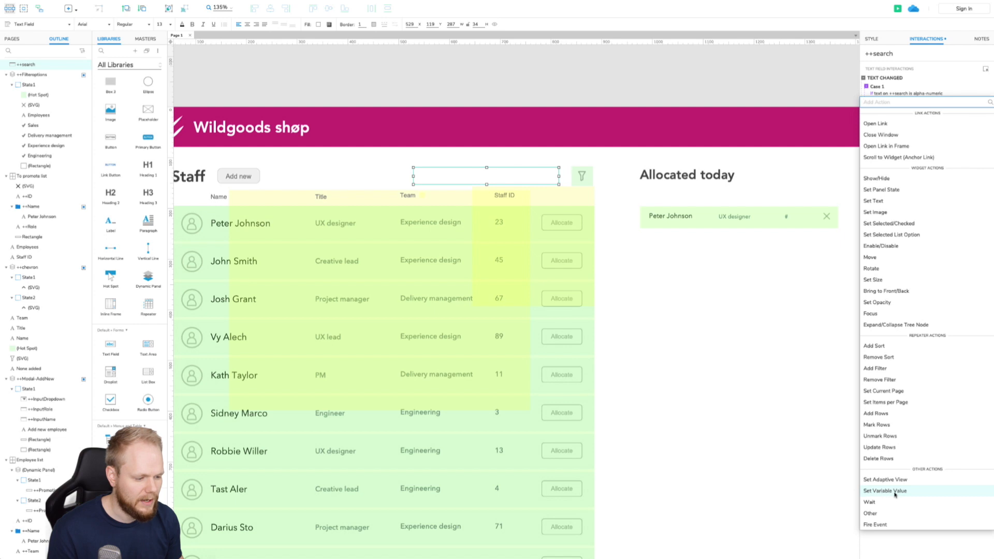
{"action": "left_click", "coordinate": [885, 491]}
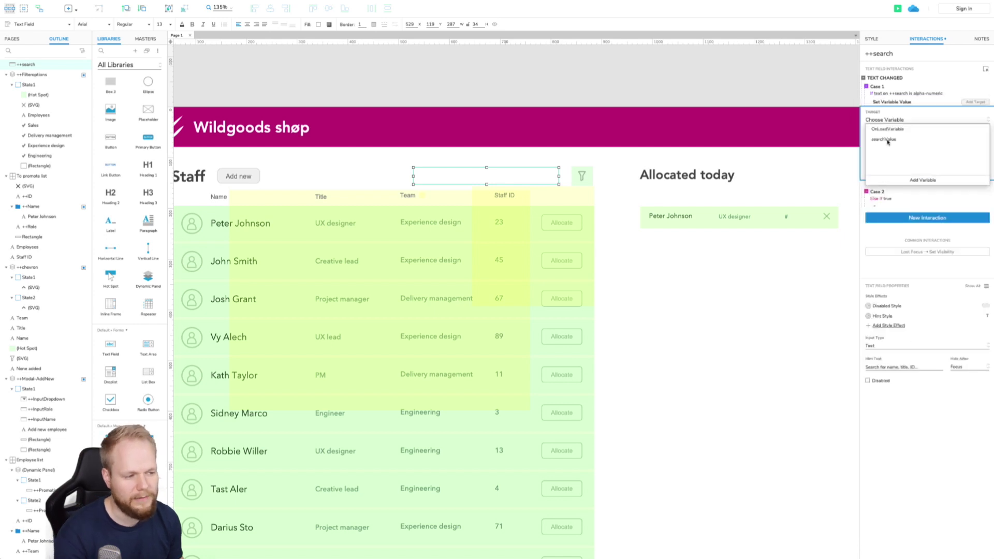
{"action": "left_click", "coordinate": [883, 139]}
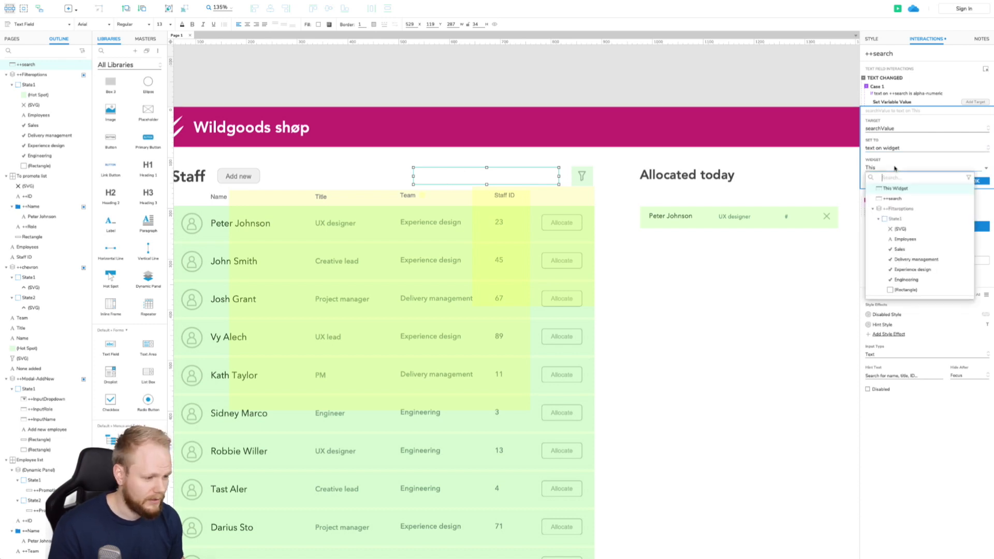
{"action": "left_click", "coordinate": [894, 198]}
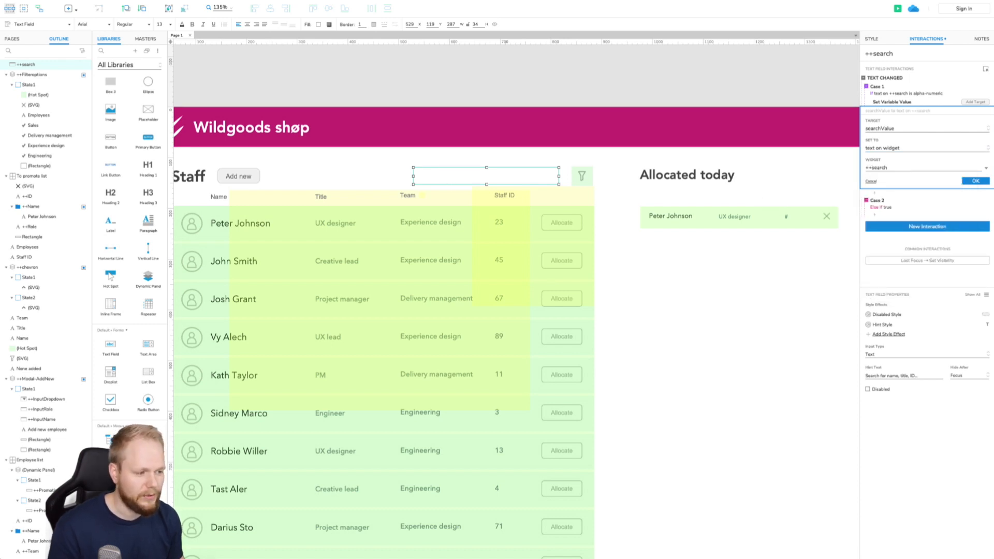
{"action": "left_click", "coordinate": [975, 181]}
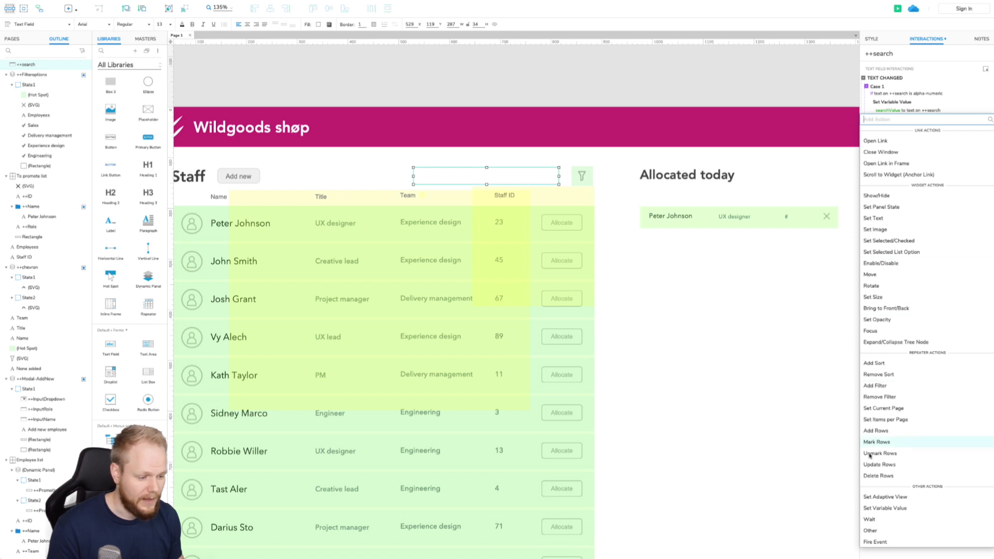
{"action": "mouse_move", "coordinate": [923, 374]}
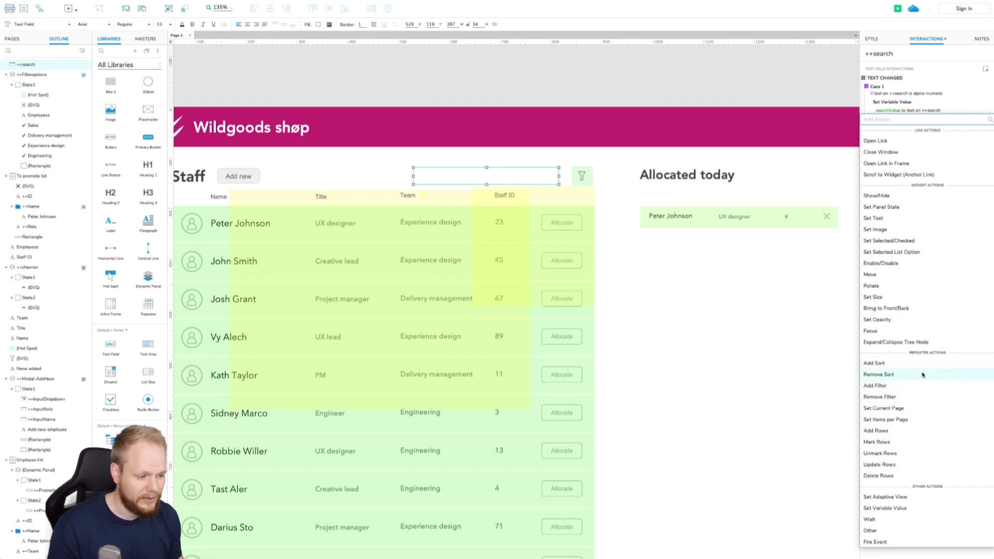
{"action": "mouse_move", "coordinate": [879, 464]}
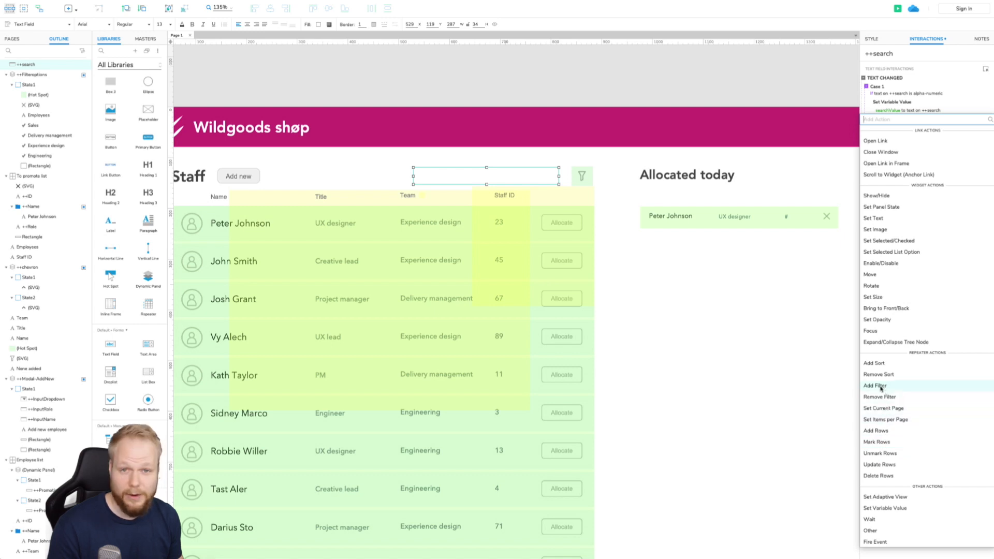
Add an Add Filter action under Case 1 for the staff list.
{"action": "left_click", "coordinate": [876, 386]}
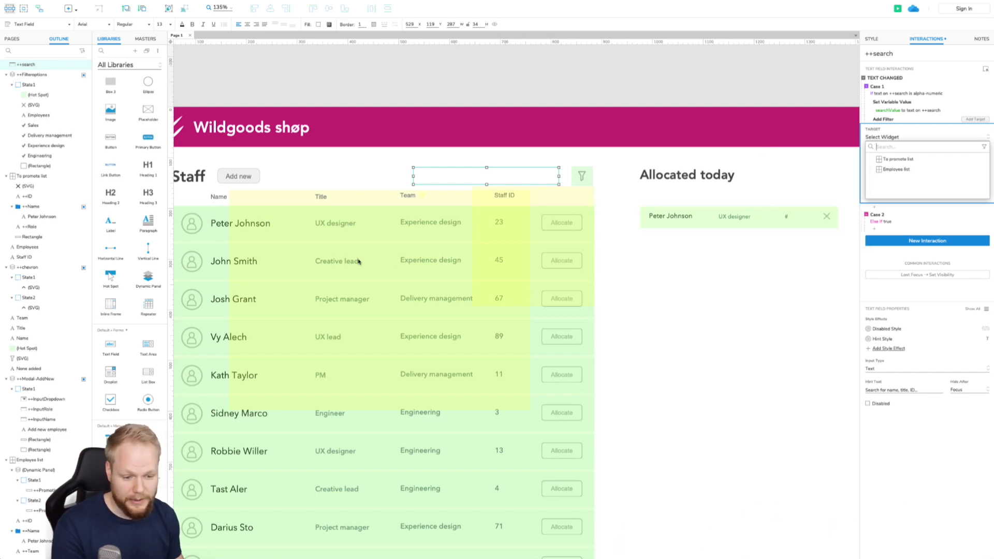
Target the filter at Employee list, name it Search, keep other filters, and begin its rule.
{"action": "left_click", "coordinate": [894, 169]}
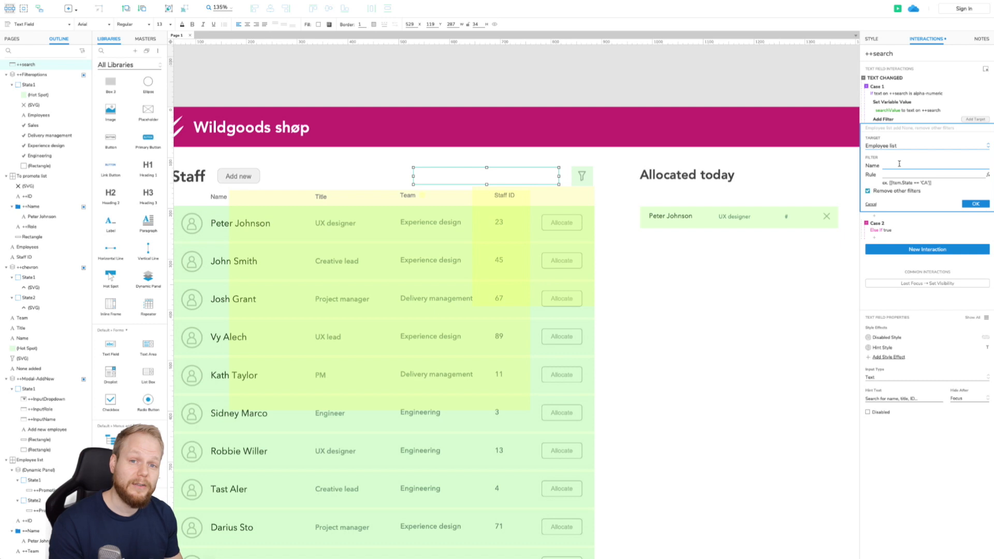
{"action": "type", "text": "S"}
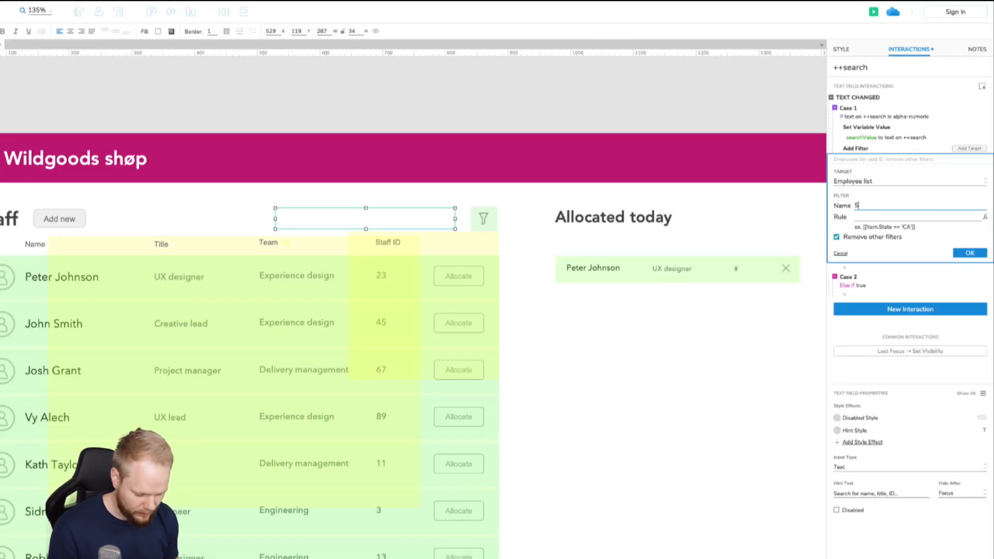
{"action": "type", "text": "earch"}
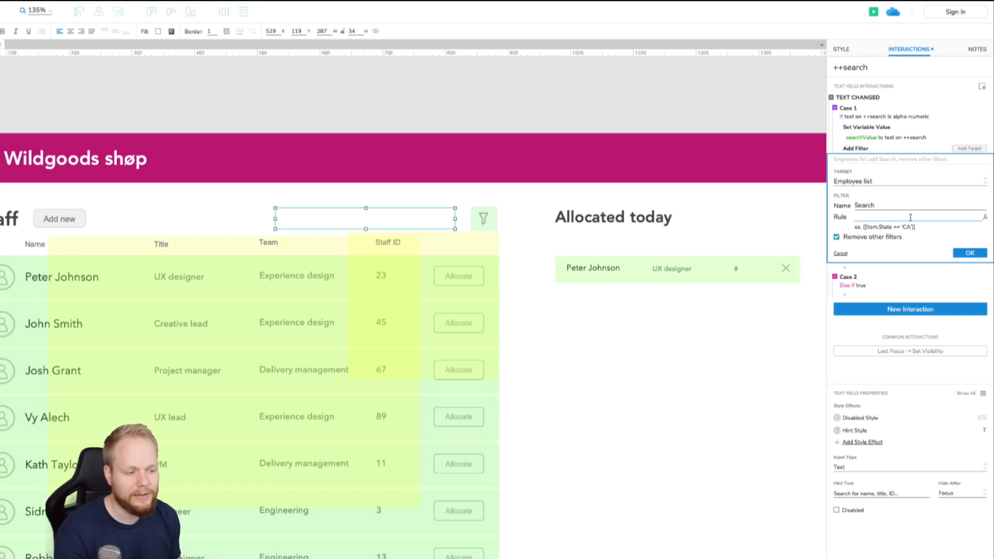
{"action": "left_click", "coordinate": [837, 236]}
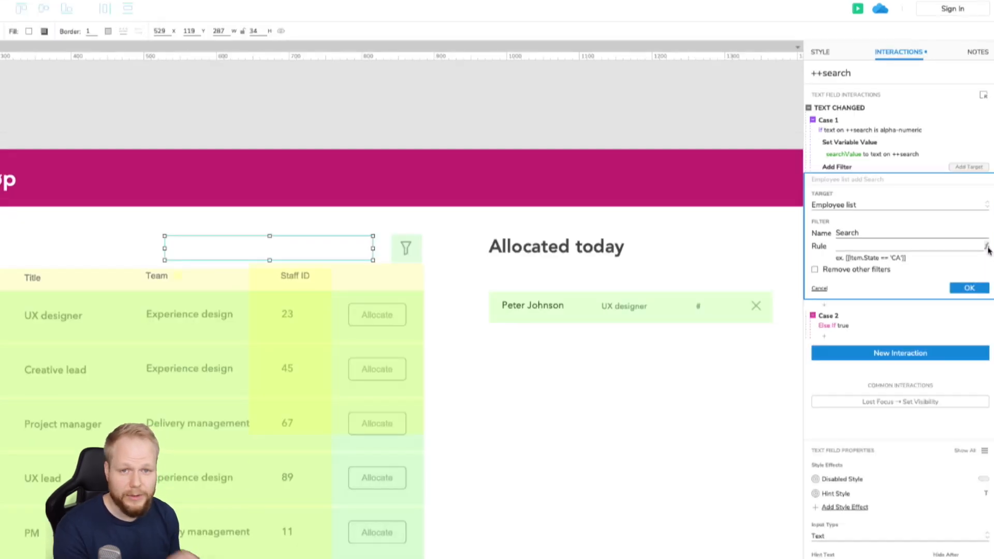
{"action": "left_click", "coordinate": [986, 247]}
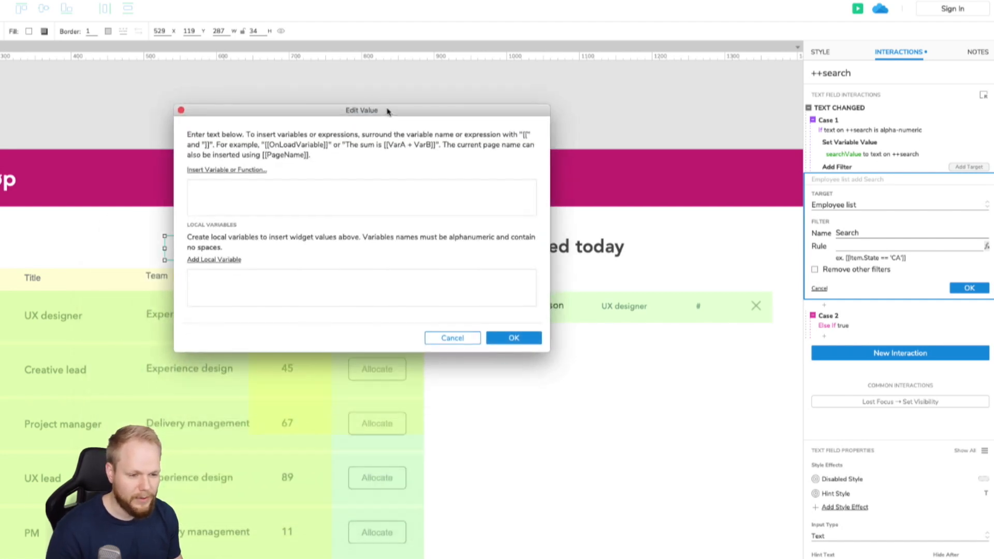
Add local variable LVAR1 holding the value of variable searchValue, then return the caret to the expression.
{"action": "left_click", "coordinate": [311, 191]}
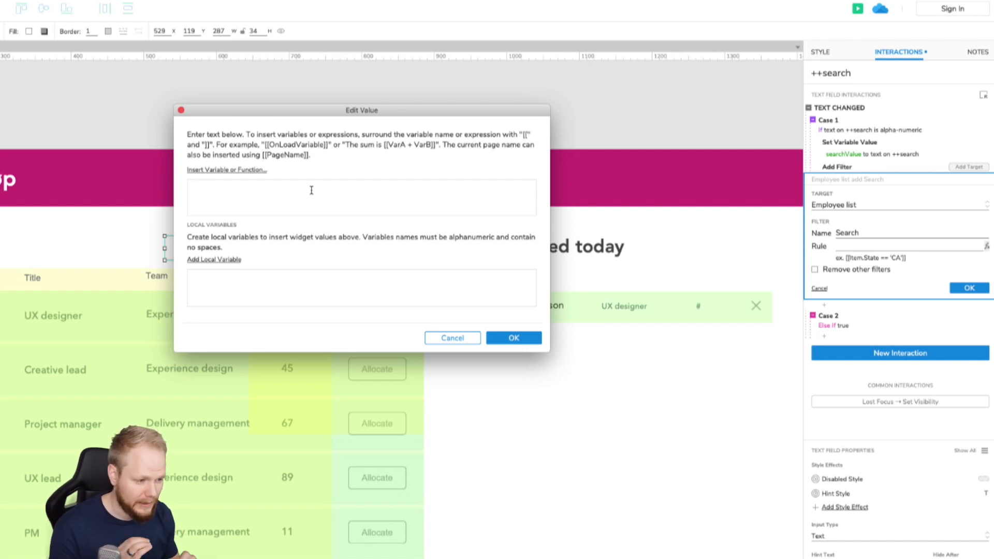
{"action": "mouse_move", "coordinate": [202, 307]}
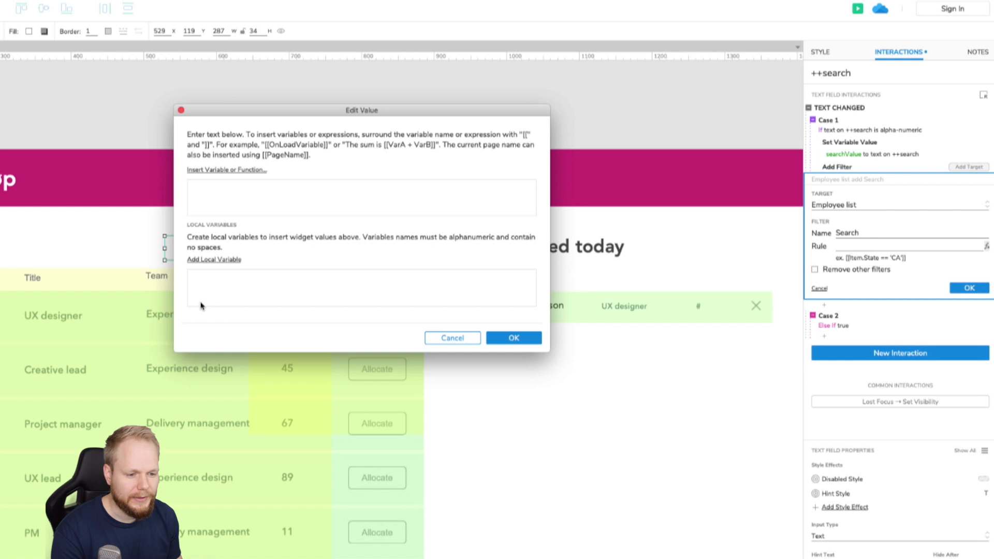
{"action": "mouse_move", "coordinate": [213, 259]}
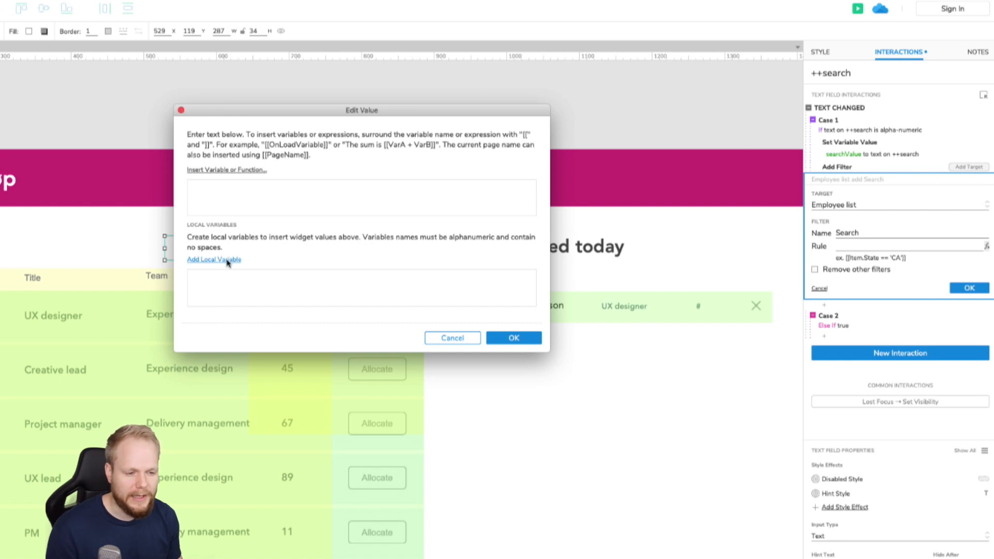
{"action": "left_click", "coordinate": [361, 191]}
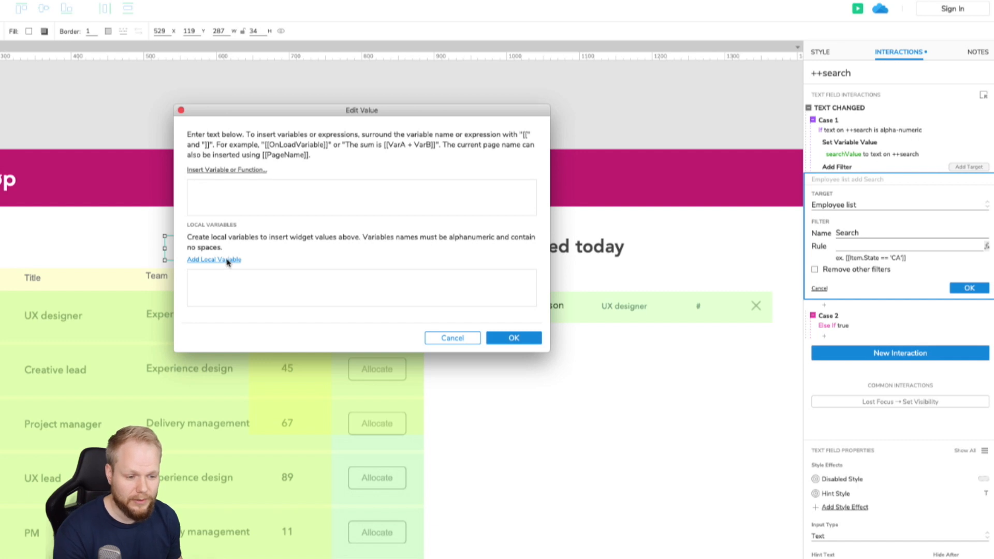
{"action": "left_click", "coordinate": [214, 259]}
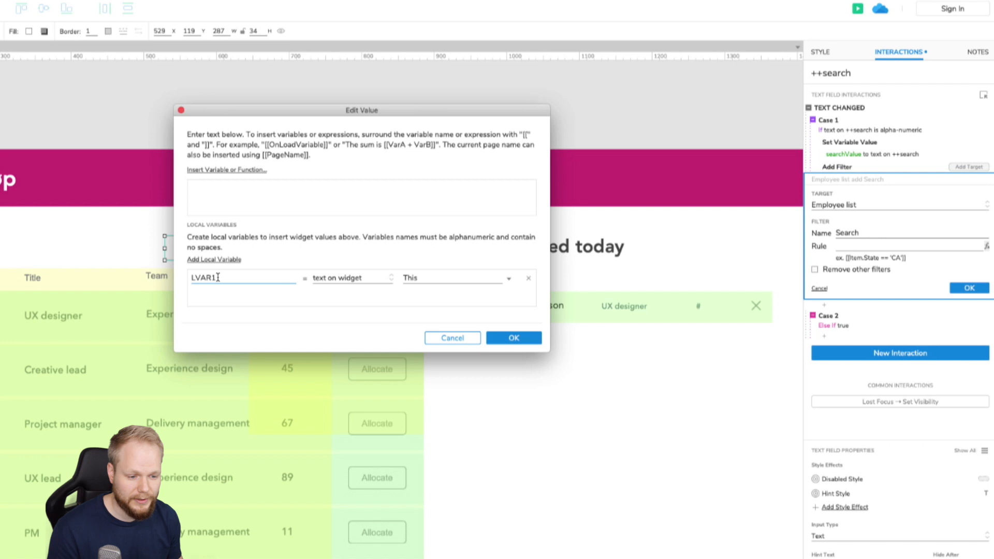
{"action": "left_click", "coordinate": [351, 277]}
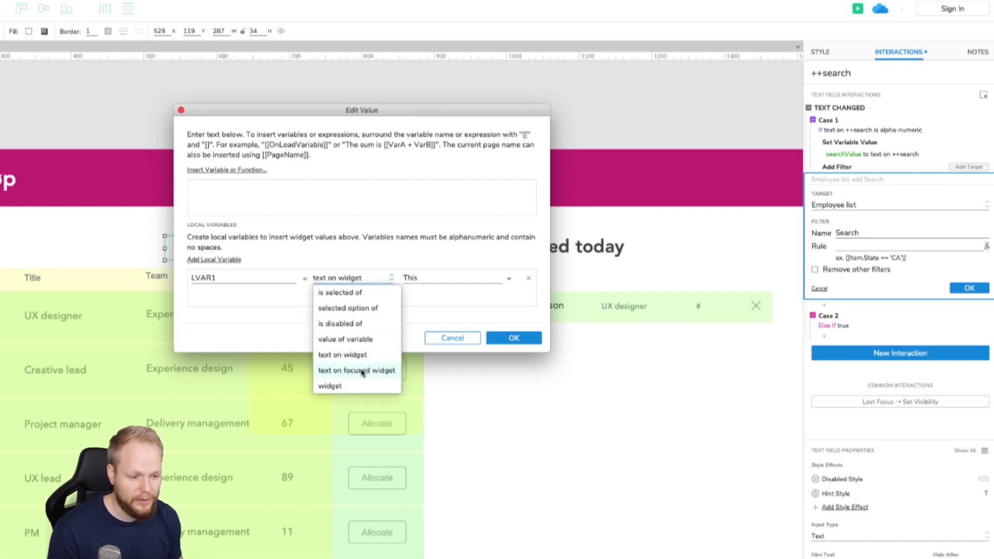
{"action": "left_click", "coordinate": [346, 338]}
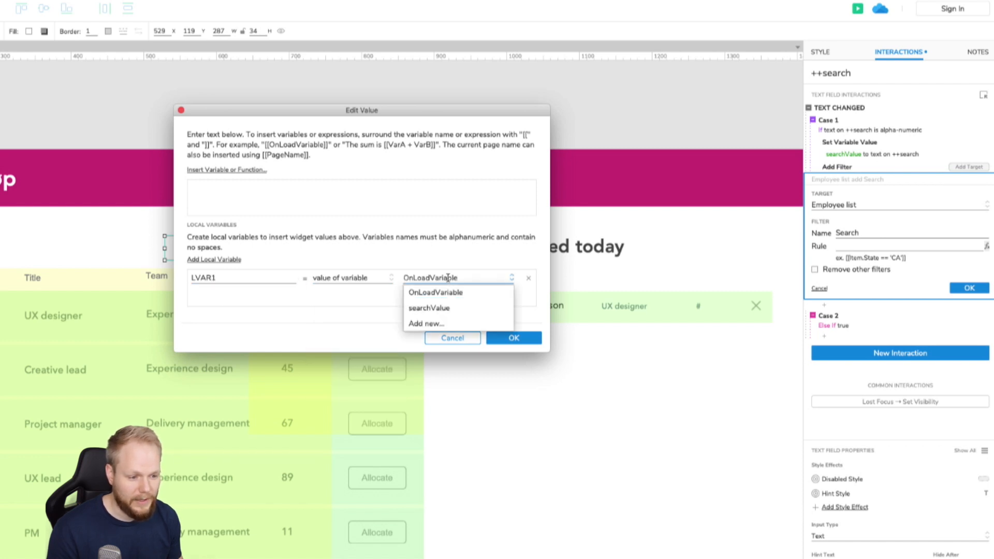
{"action": "left_click", "coordinate": [429, 308]}
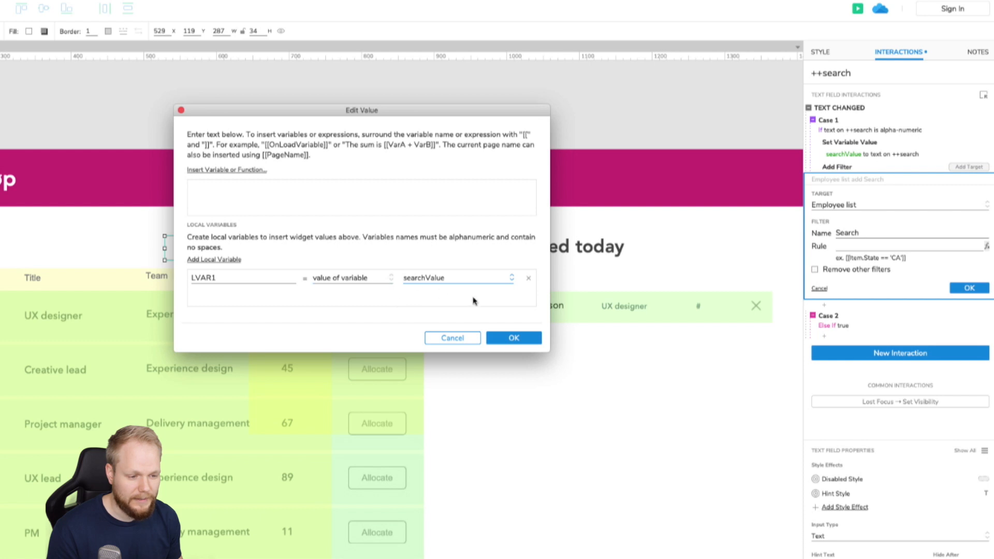
{"action": "left_click", "coordinate": [361, 197]}
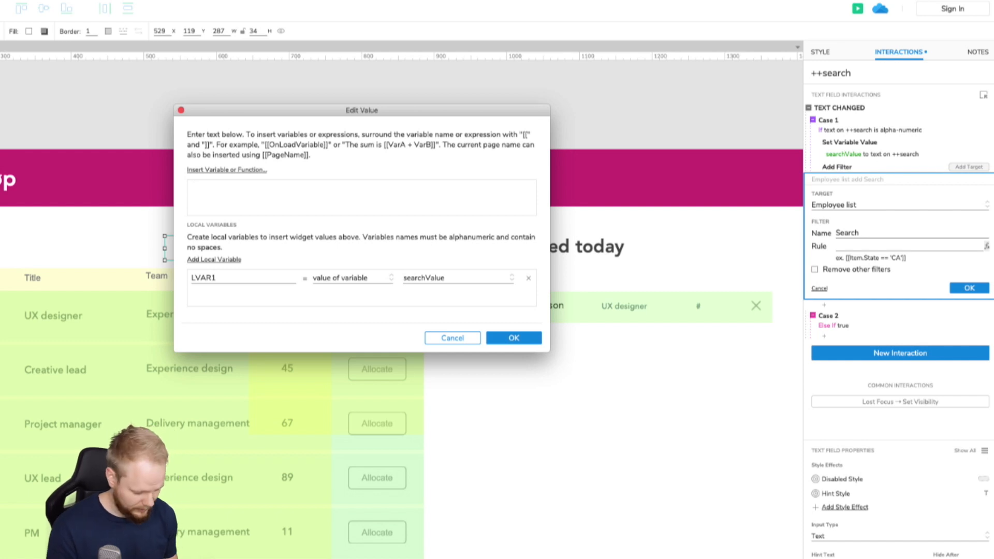
{"action": "left_click", "coordinate": [361, 190]}
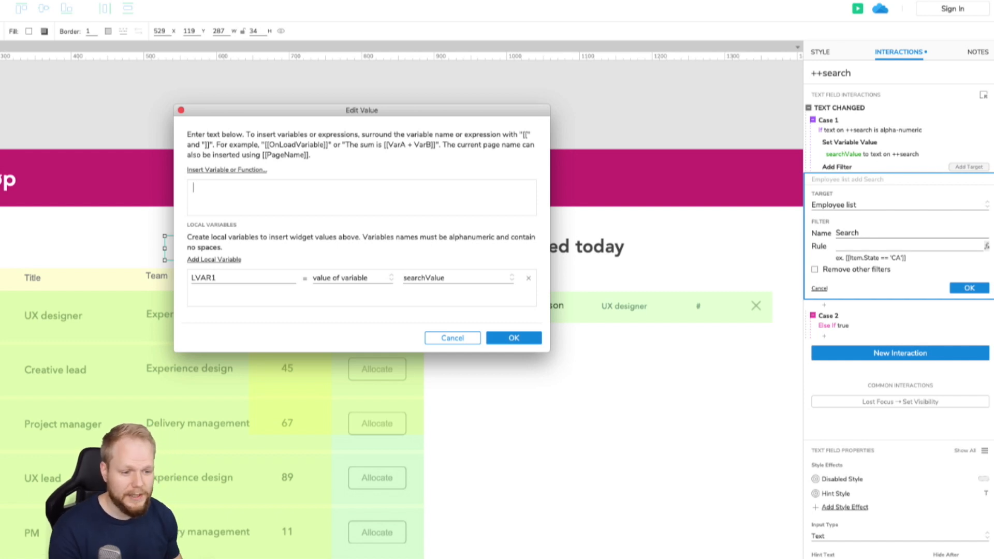
{"action": "mouse_move", "coordinate": [226, 170]}
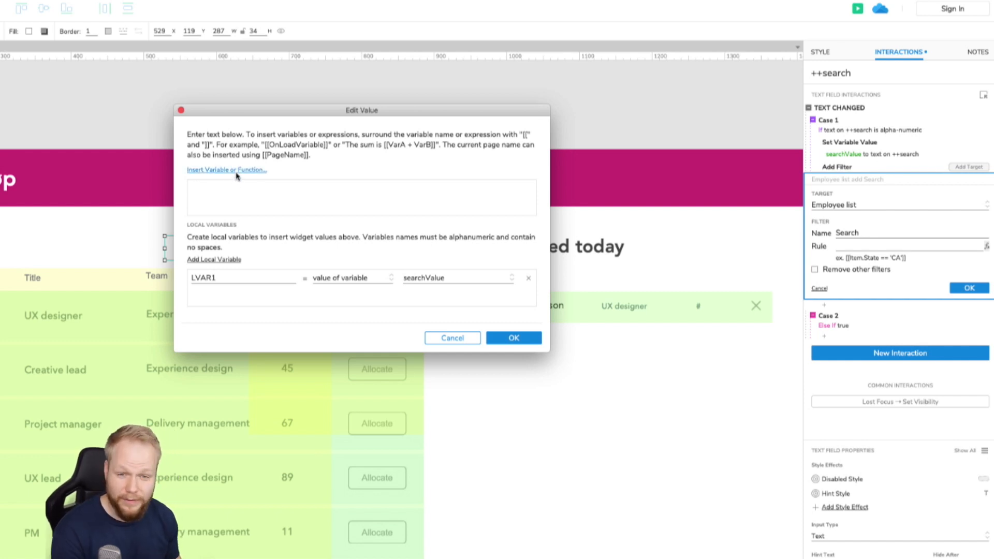
Build the rule expression starting with Item.CName followed by == and the start of LVAR1.
{"action": "left_click", "coordinate": [226, 169]}
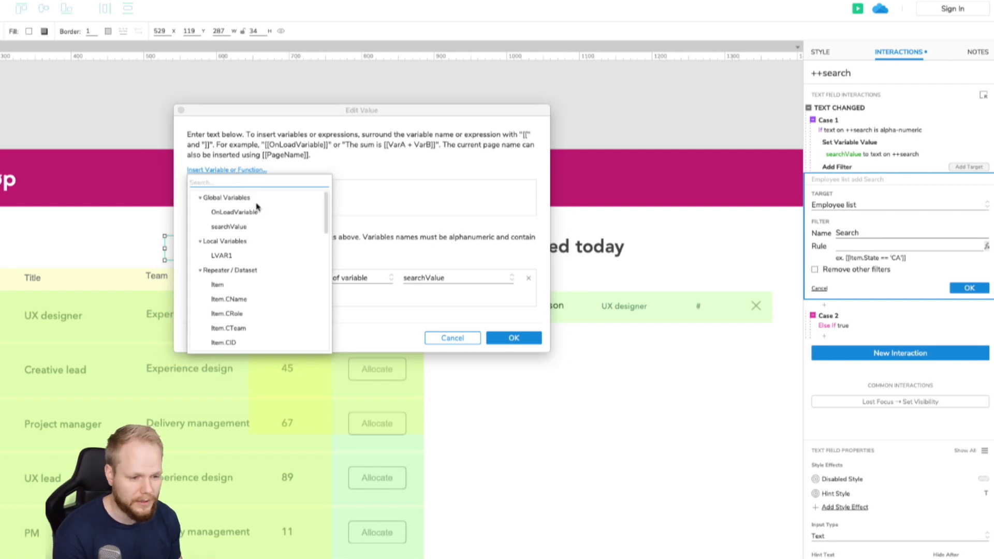
{"action": "scroll", "scroll_direction": "down", "scroll_amount": 3}
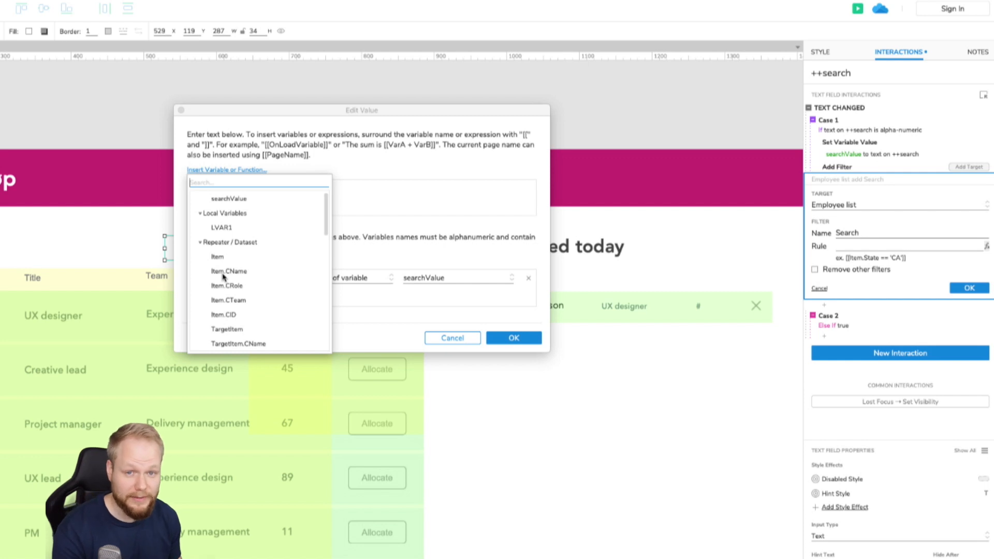
{"action": "left_click", "coordinate": [228, 272]}
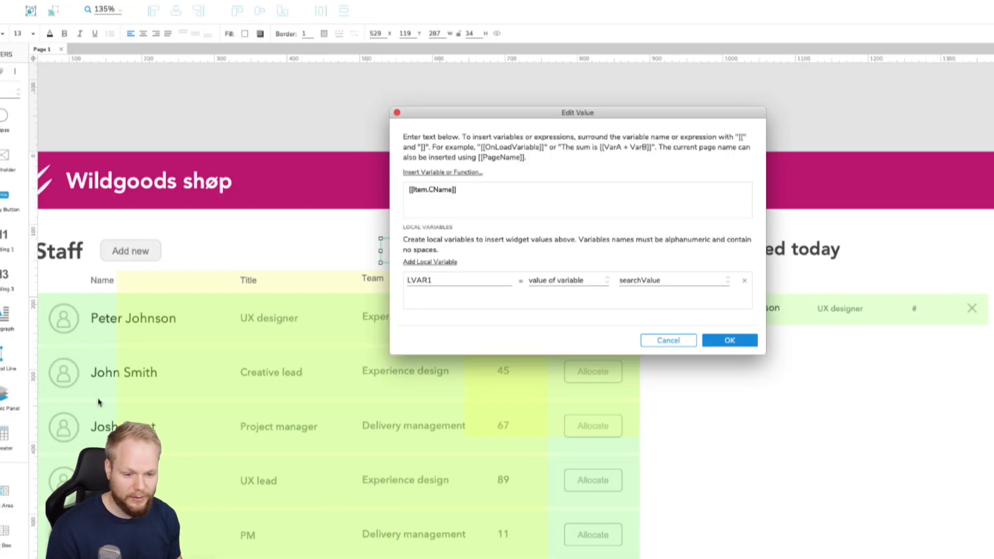
{"action": "mouse_move", "coordinate": [104, 290]}
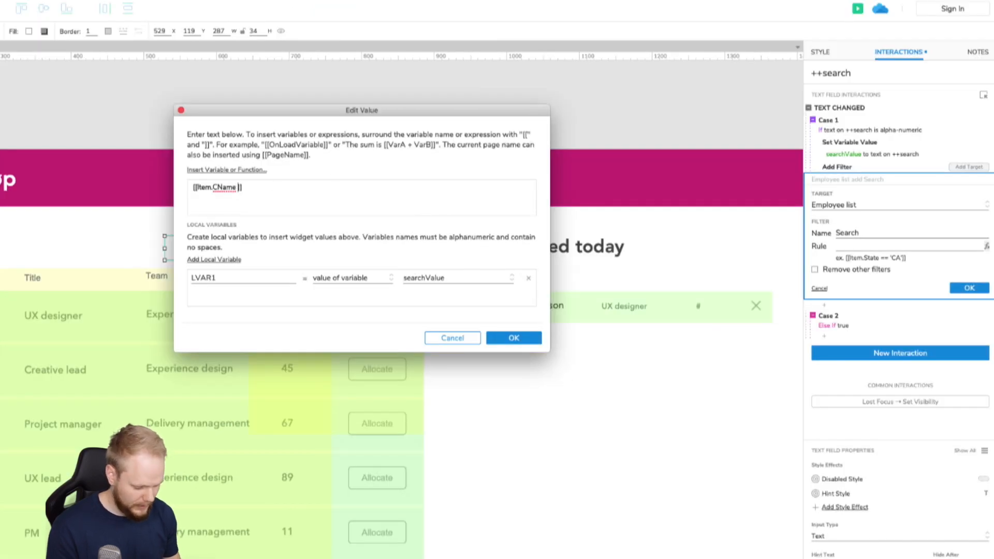
{"action": "type", "text": "=="}
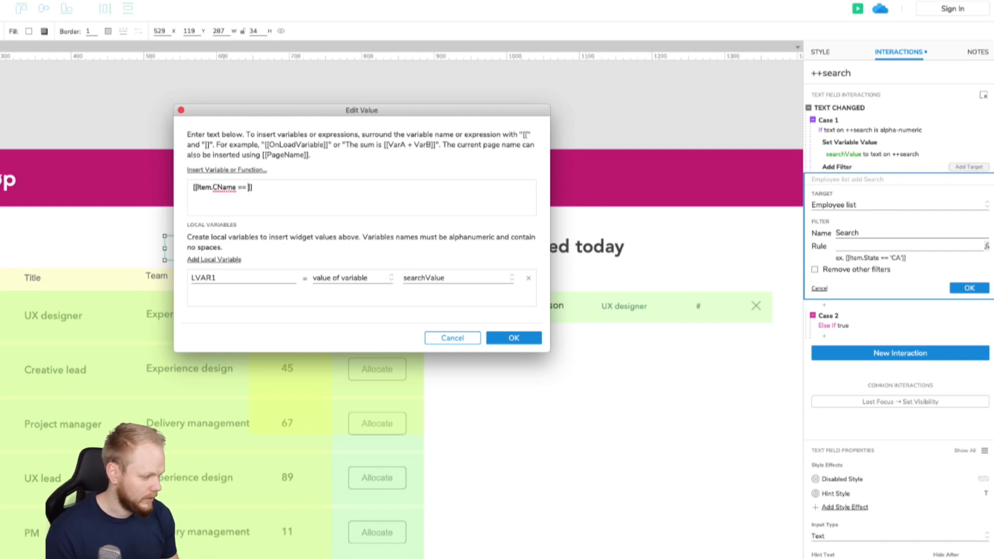
{"action": "type", "text": "LVAR1"}
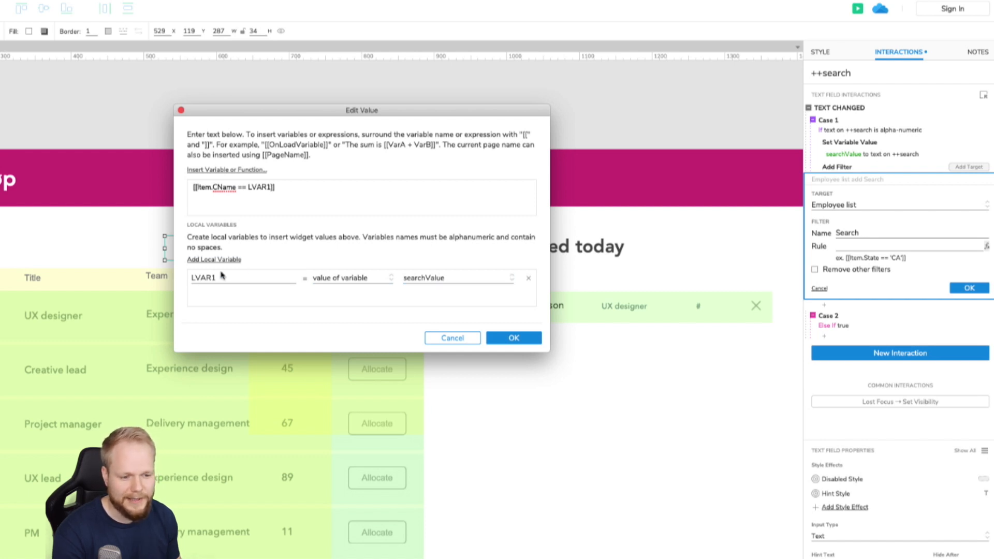
Complete the rule as [[Item.CName == LVAR1]] and confirm the Edit Value dialog.
{"action": "double_click", "coordinate": [263, 187]}
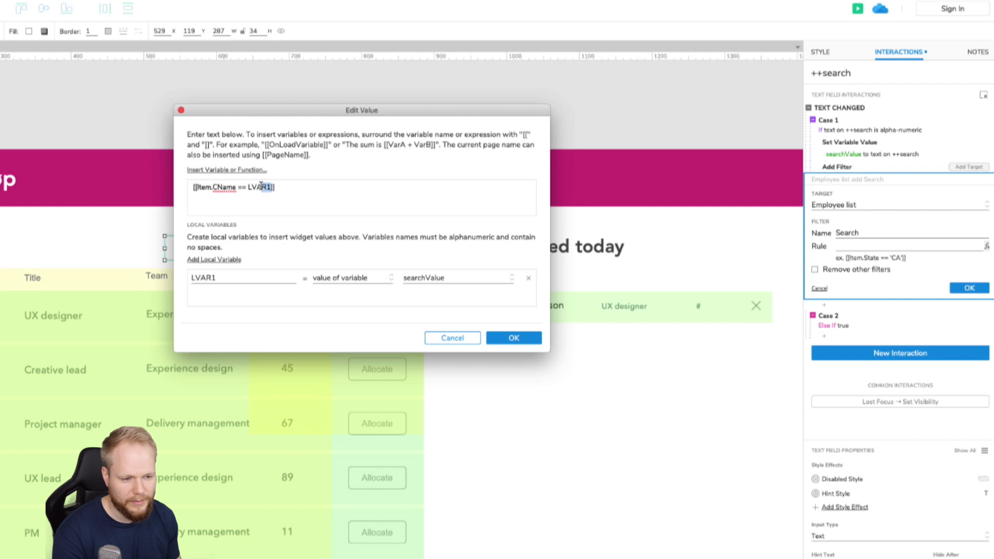
{"action": "left_click", "coordinate": [225, 169]}
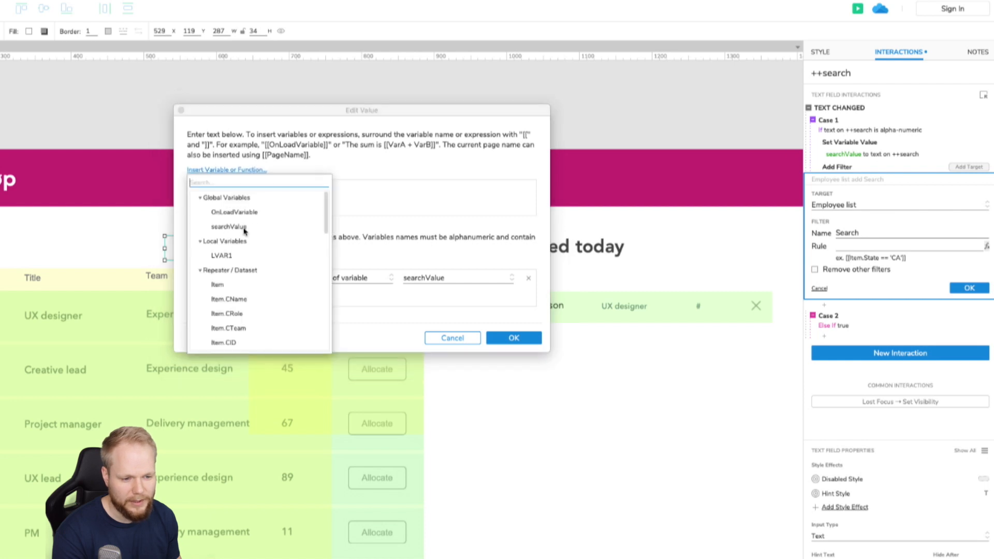
{"action": "left_click", "coordinate": [228, 298]}
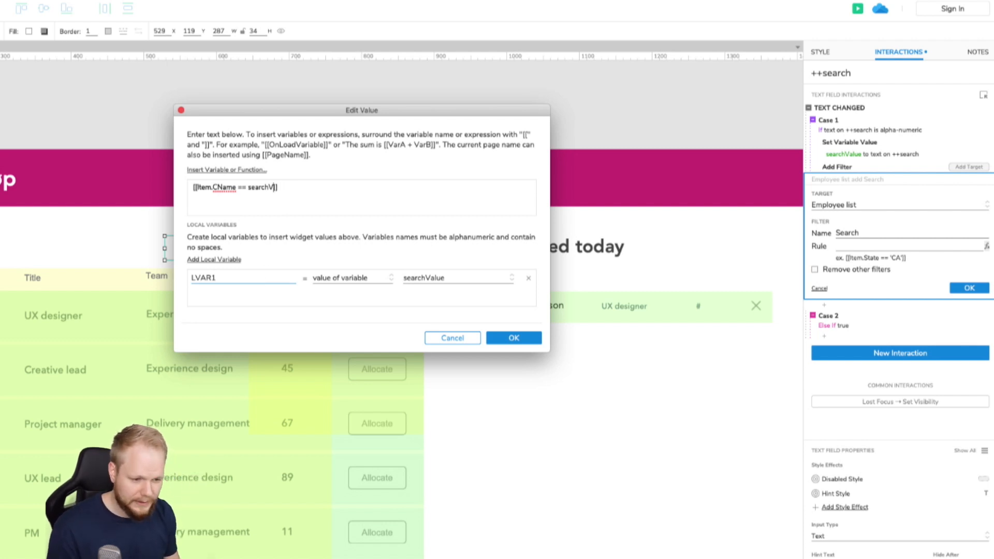
{"action": "type", "text": "LVAR1"}
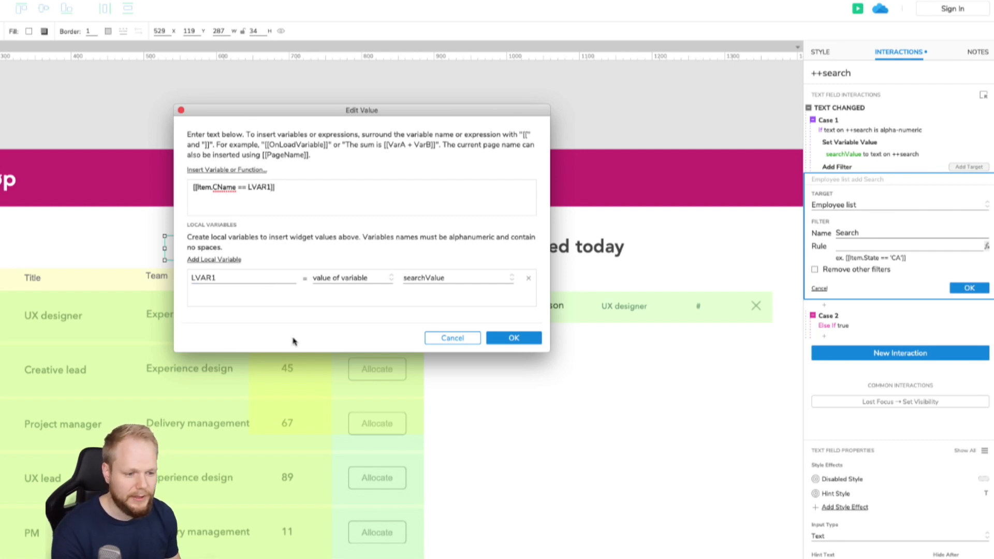
{"action": "left_click", "coordinate": [512, 338]}
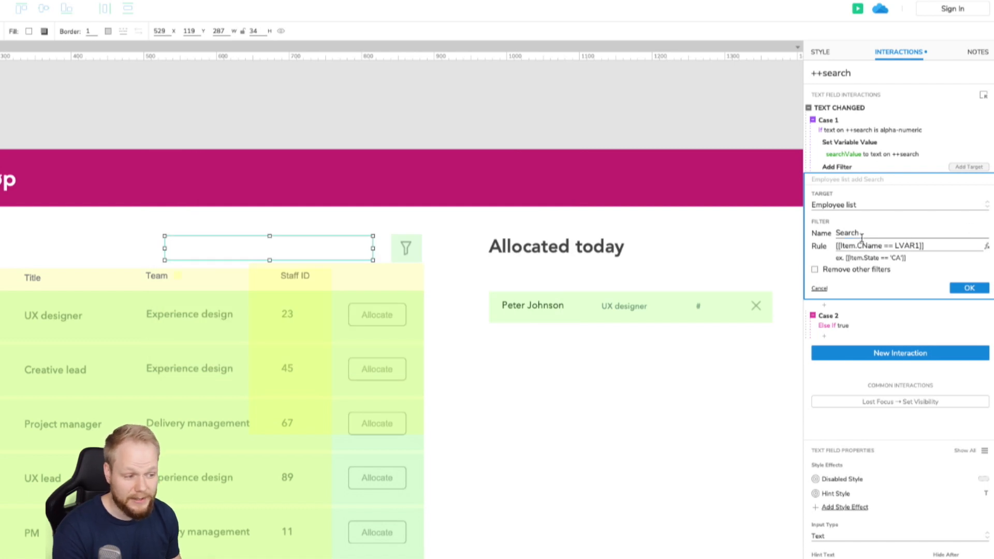
Confirm the Add Filter action so Case 1 lists 'Employee list add Search'.
{"action": "left_click", "coordinate": [970, 288]}
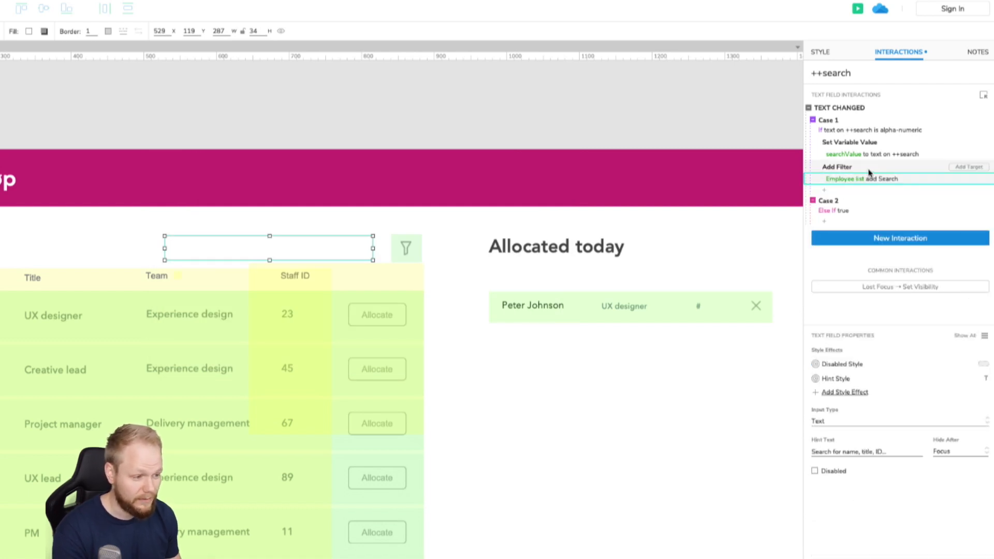
{"action": "mouse_move", "coordinate": [860, 9]}
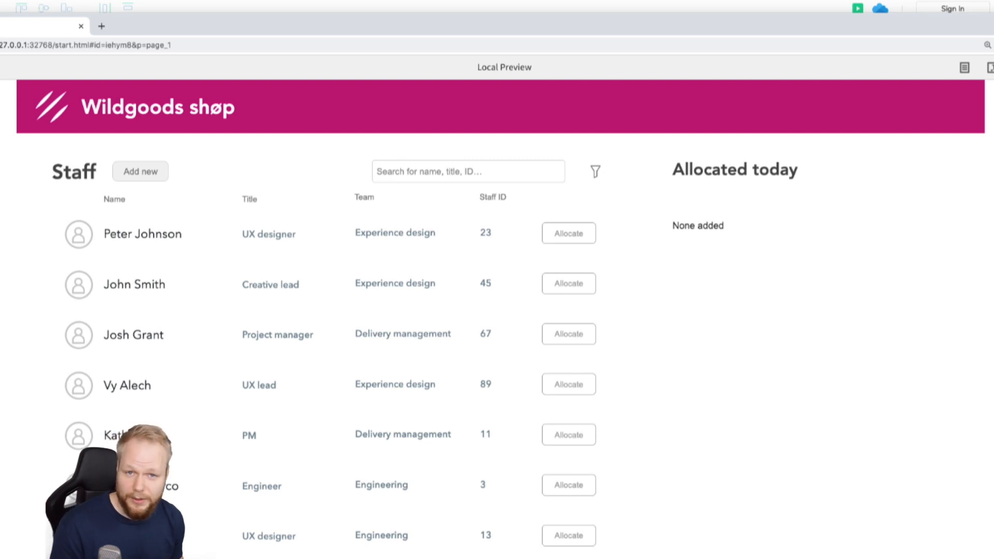
{"action": "left_click", "coordinate": [467, 171]}
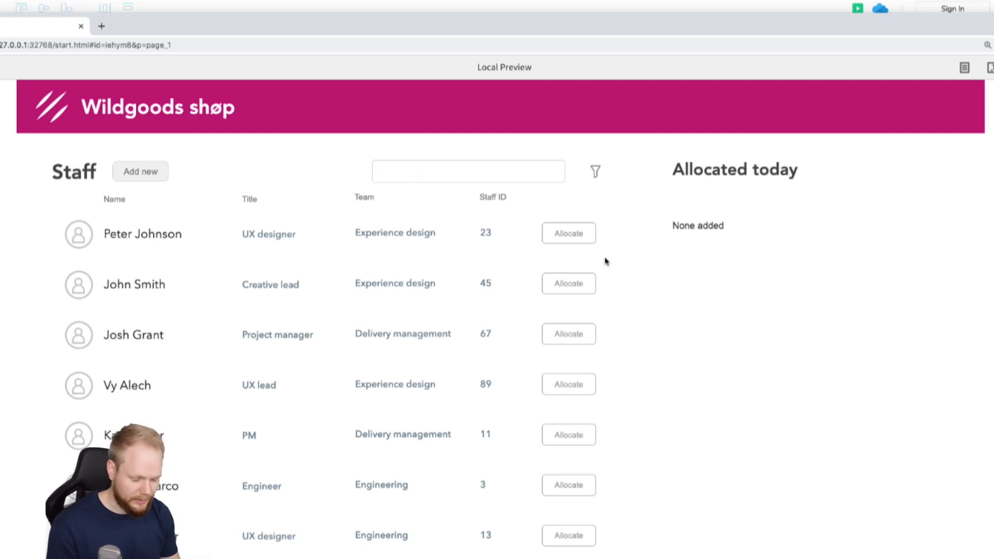
{"action": "type", "text": "Peter o"}
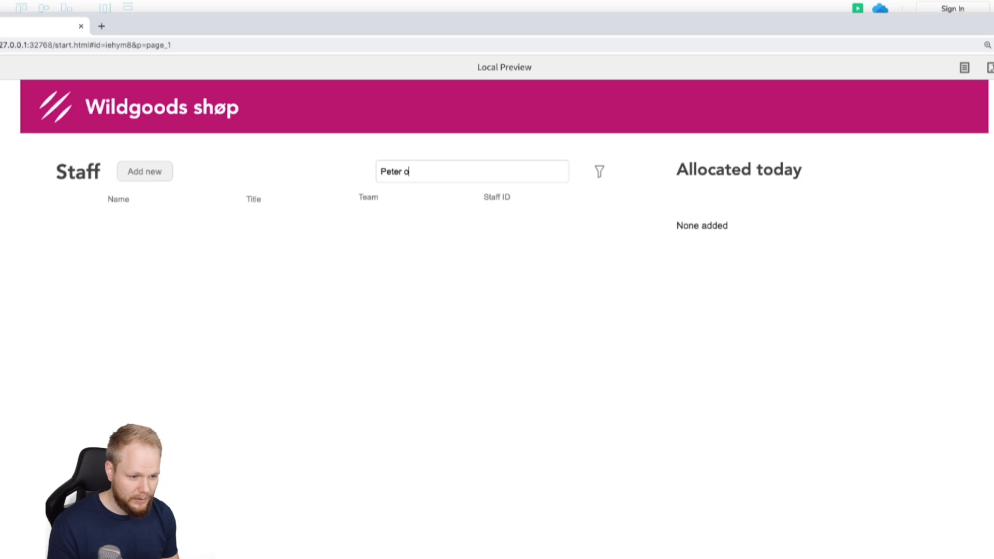
{"action": "type", "text": "Johnson"}
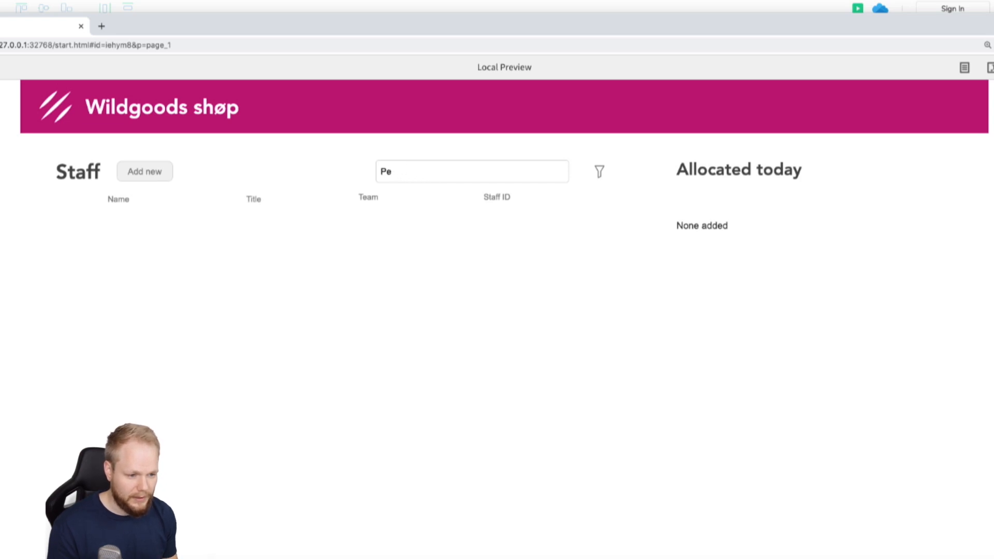
{"action": "type", "text": "Vy"}
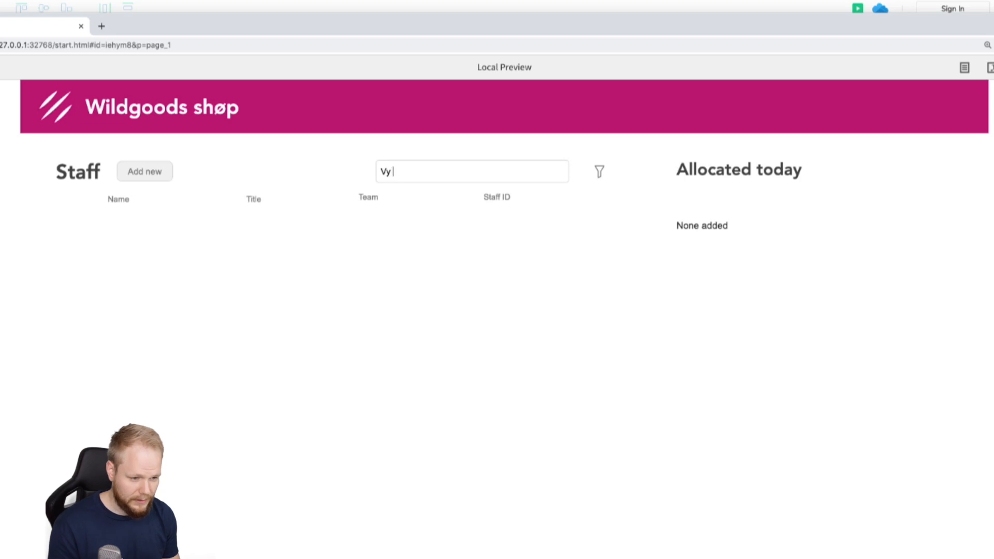
{"action": "type", "text": "Alech"}
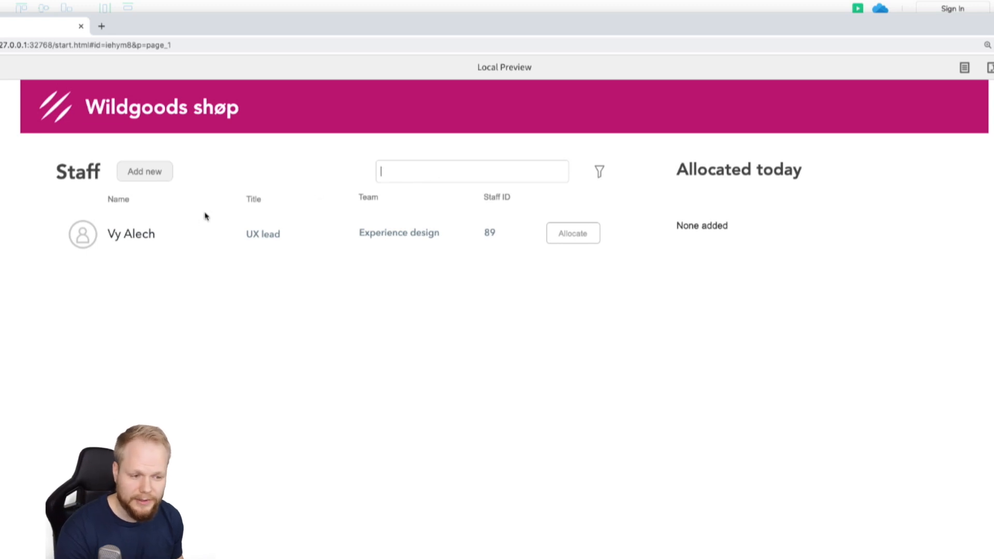
{"action": "mouse_move", "coordinate": [335, 281]}
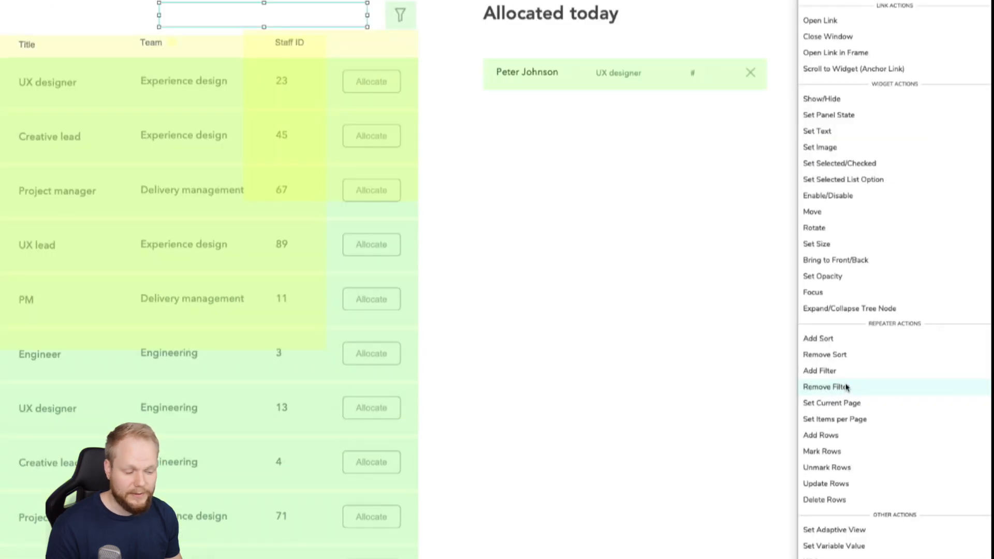
Add a Remove Filter action on Employee list for filter 'Search' under Case 2 and confirm it.
{"action": "left_click", "coordinate": [819, 371]}
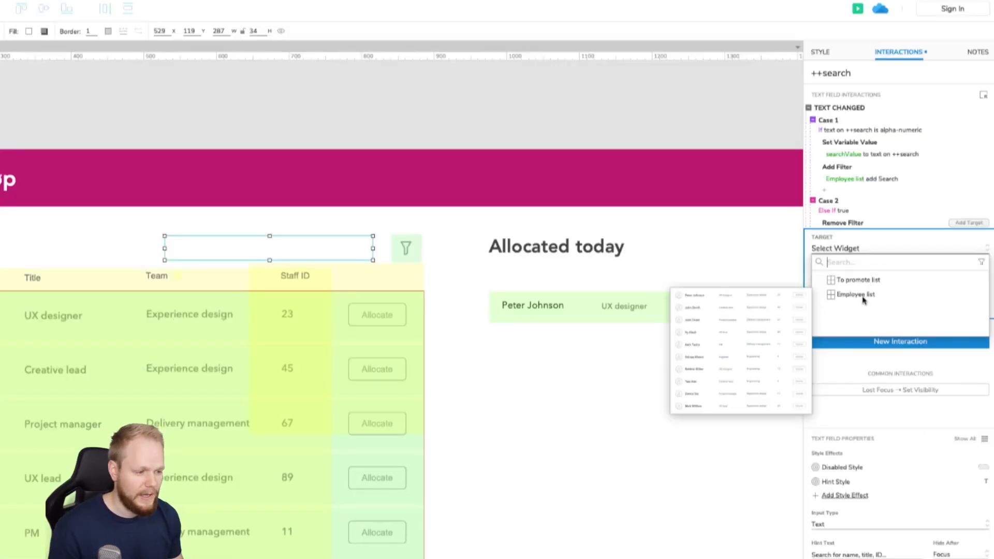
{"action": "left_click", "coordinate": [856, 294]}
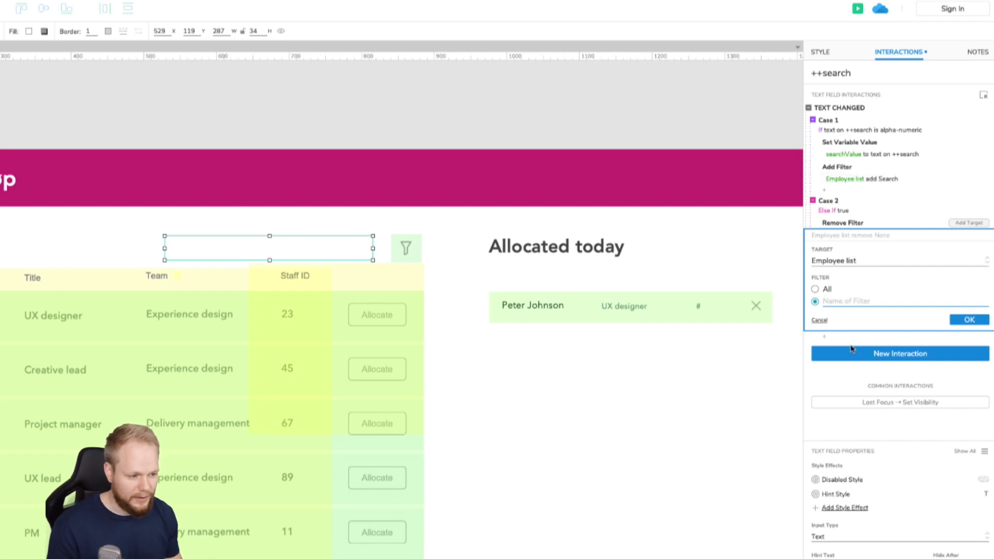
{"action": "type", "text": "Searc"}
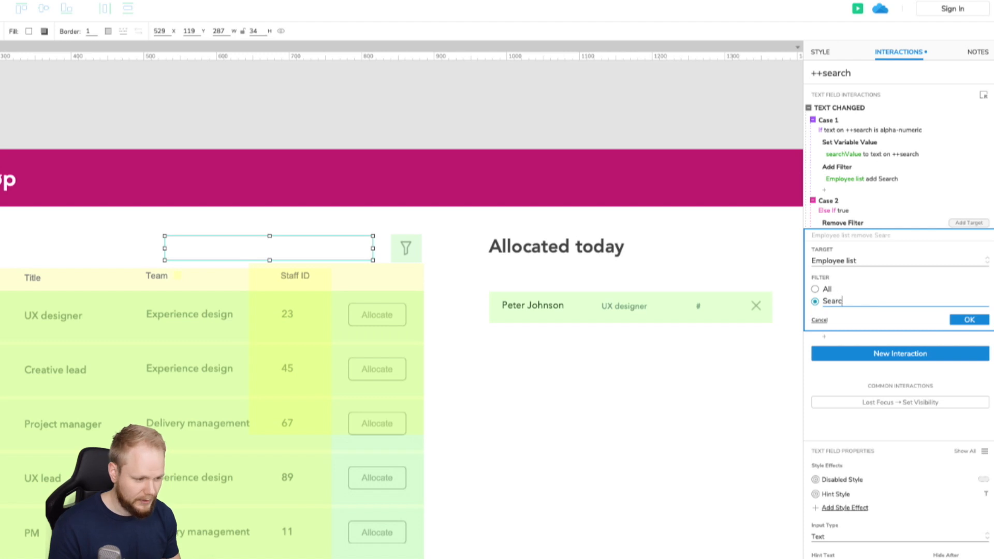
{"action": "left_click", "coordinate": [970, 319]}
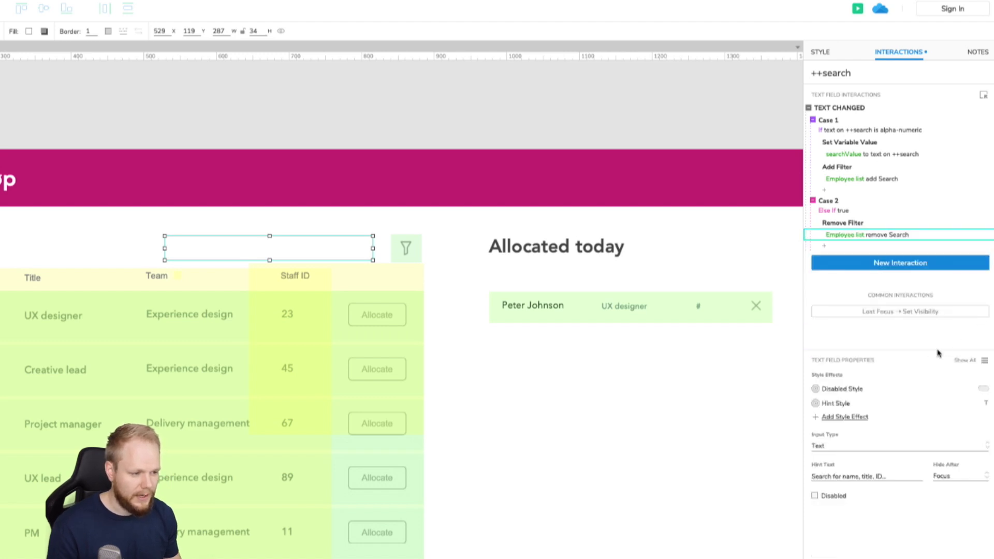
{"action": "left_click", "coordinate": [857, 9]}
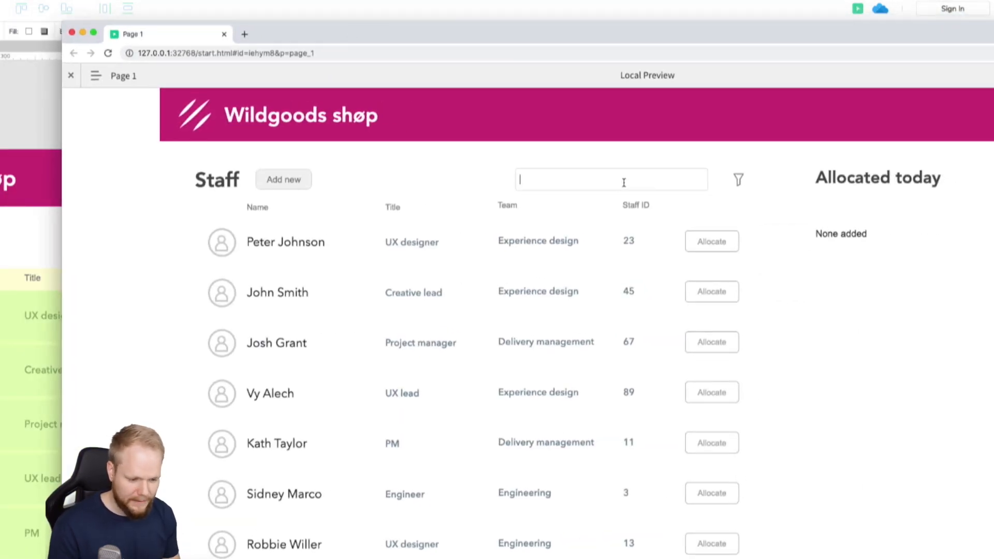
{"action": "scroll", "scroll_direction": "down", "scroll_amount": 3}
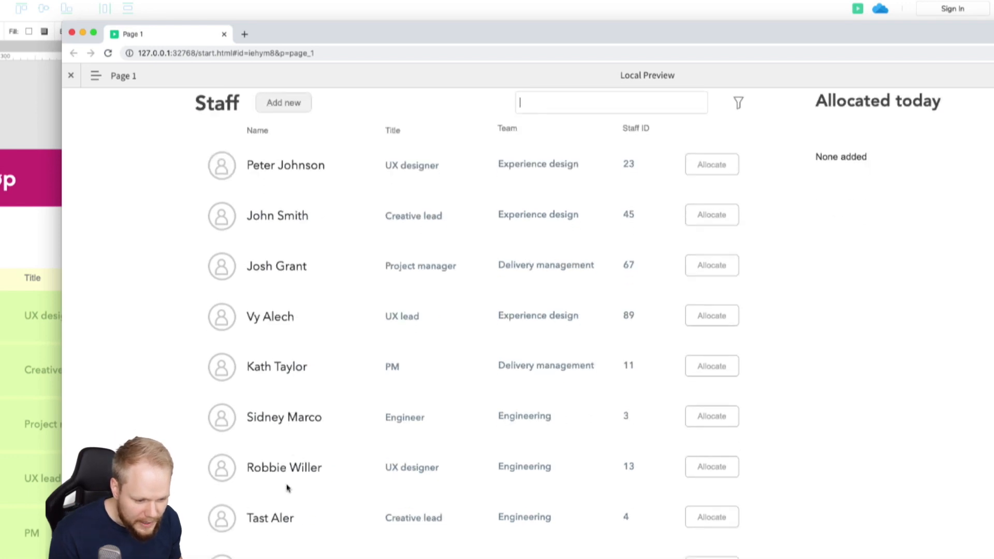
{"action": "scroll", "scroll_direction": "down", "scroll_amount": 3}
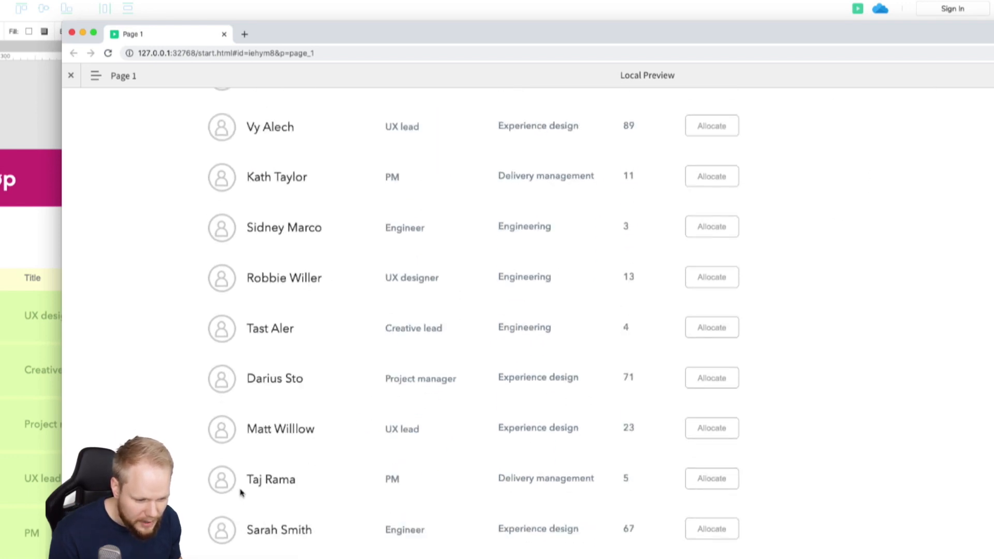
{"action": "scroll", "scroll_direction": "up", "scroll_amount": 3}
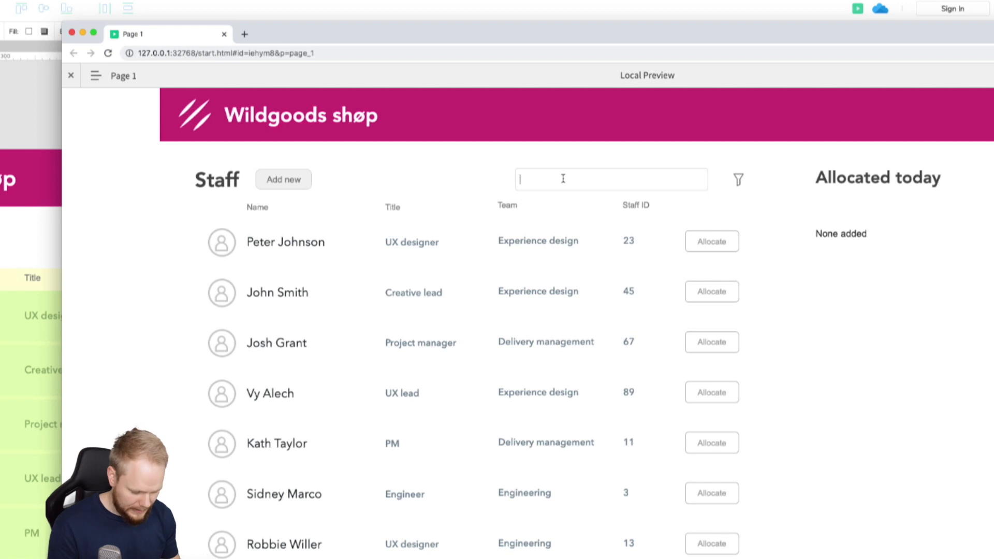
{"action": "type", "text": "Taj Rama"}
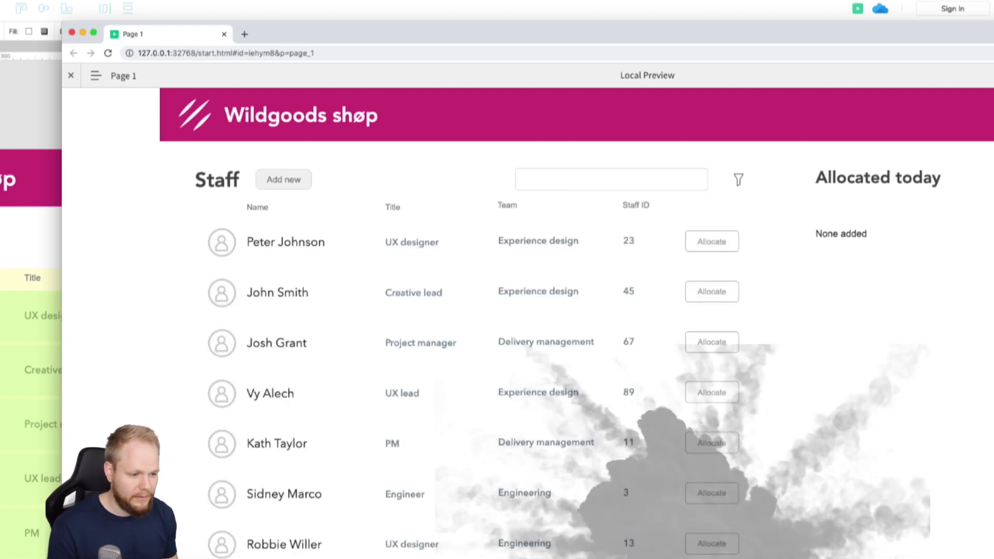
{"action": "scroll", "scroll_direction": "down", "scroll_amount": 3}
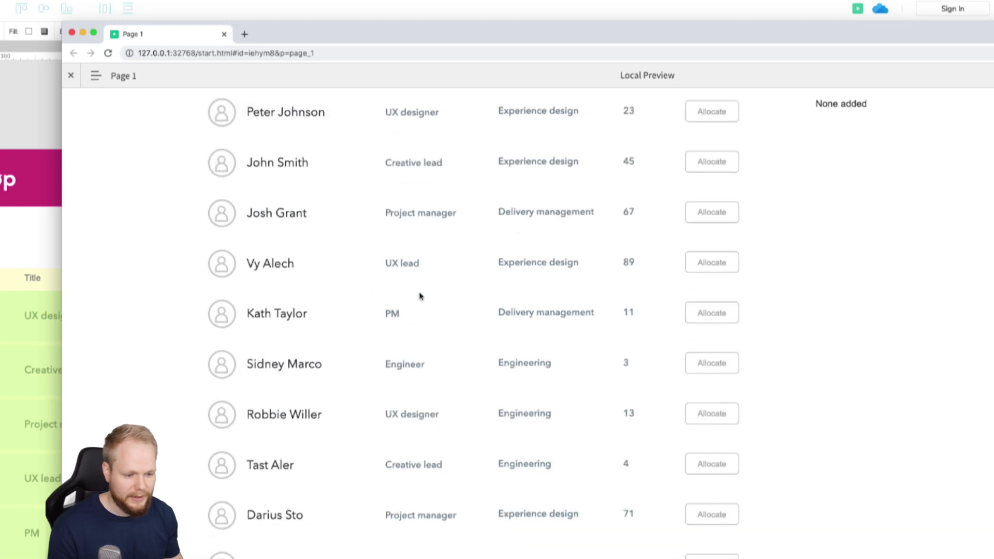
{"action": "scroll", "scroll_direction": "up", "scroll_amount": 3}
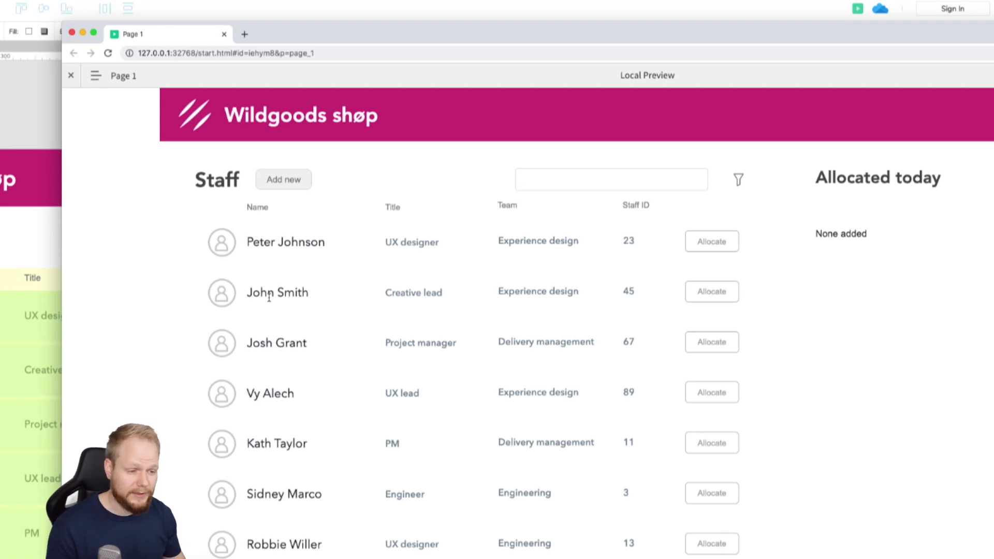
{"action": "mouse_move", "coordinate": [262, 205]}
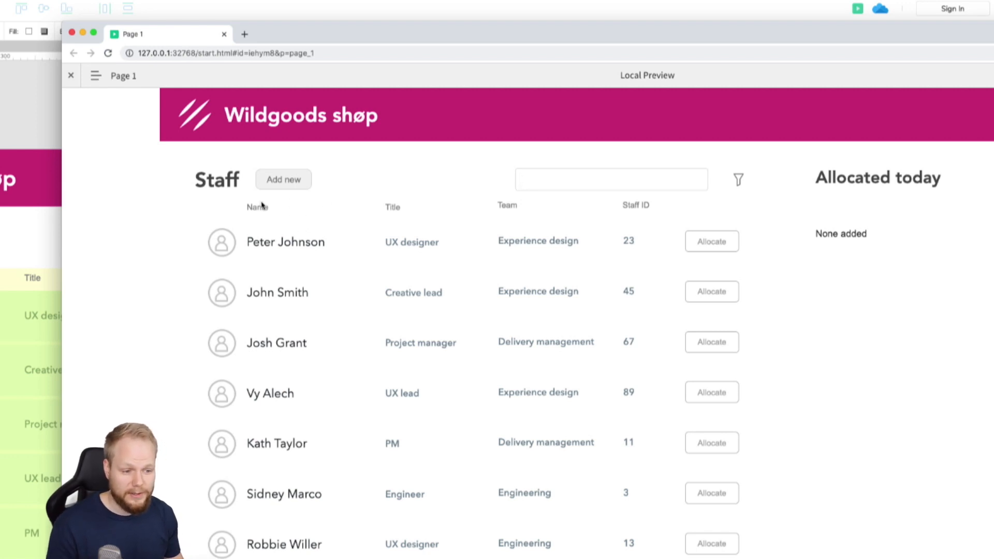
{"action": "mouse_move", "coordinate": [509, 214]}
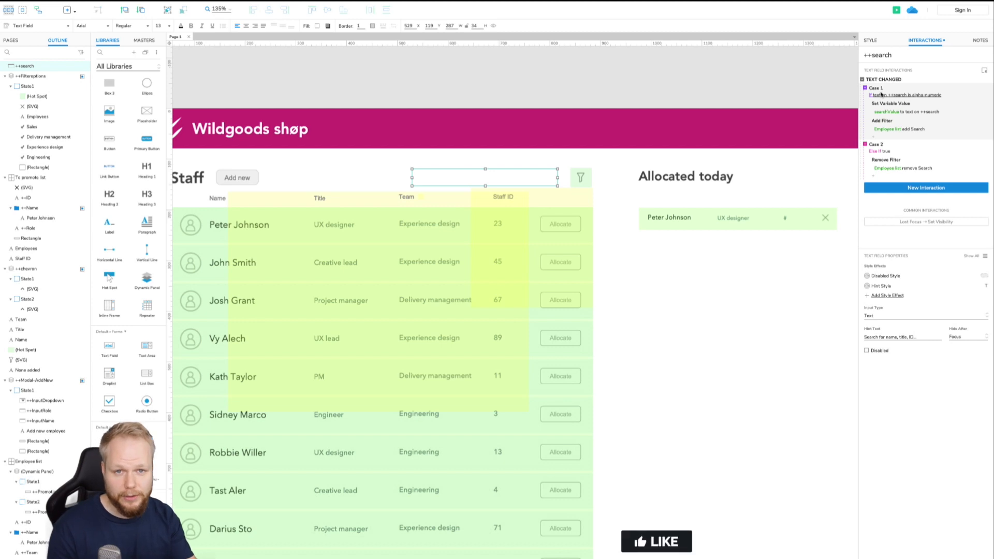
Close the preview and return to the editor's Interactions panel showing both Text Changed cases.
{"action": "left_click", "coordinate": [656, 541]}
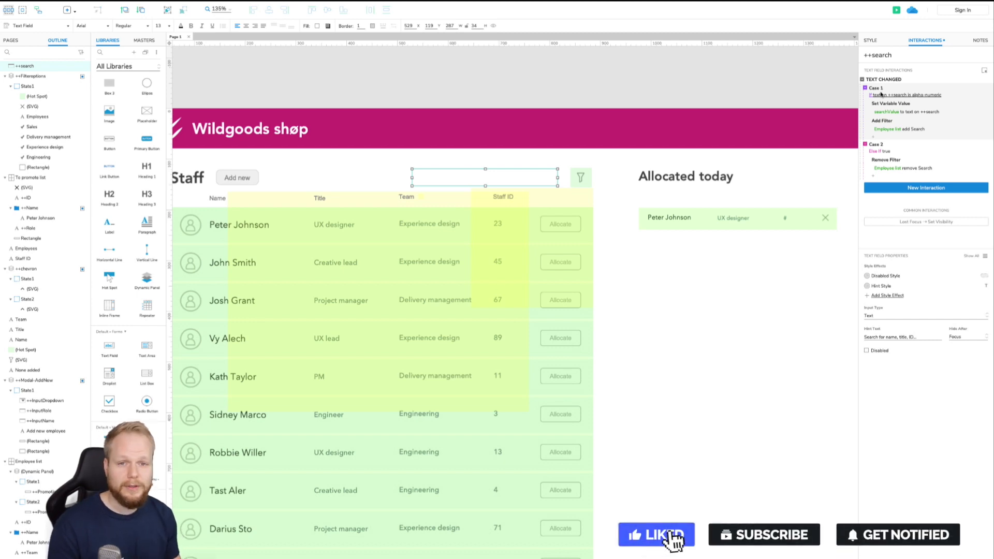